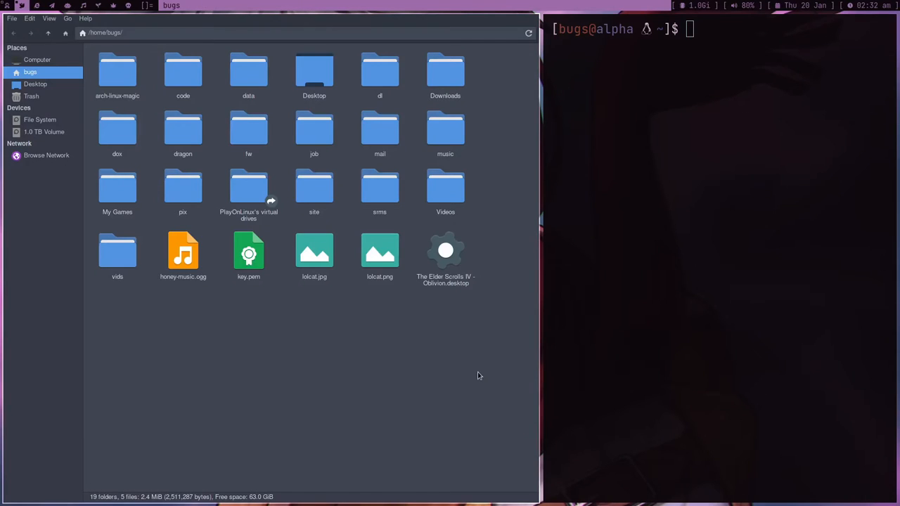
# Browse the dox and code folders in Thunar, then close the Thunar window
pyautogui.doubleClick(117, 130)
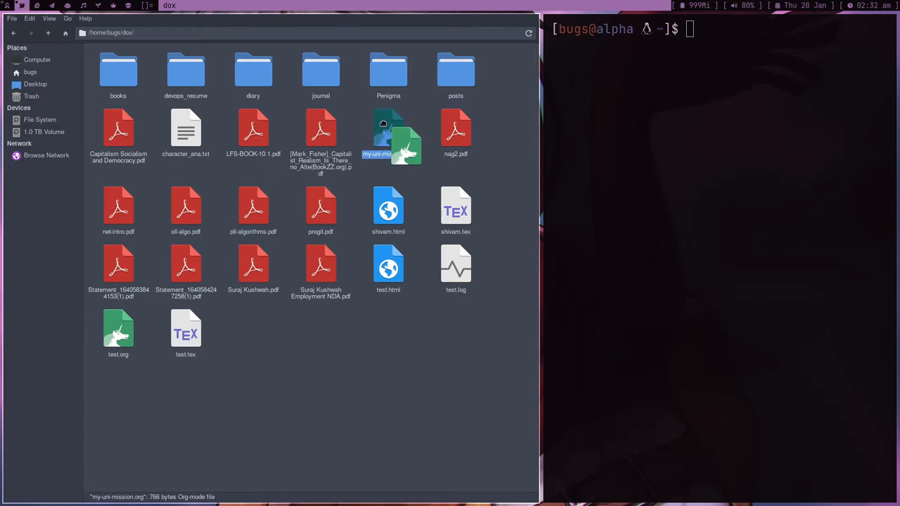
pyautogui.click(31, 72)
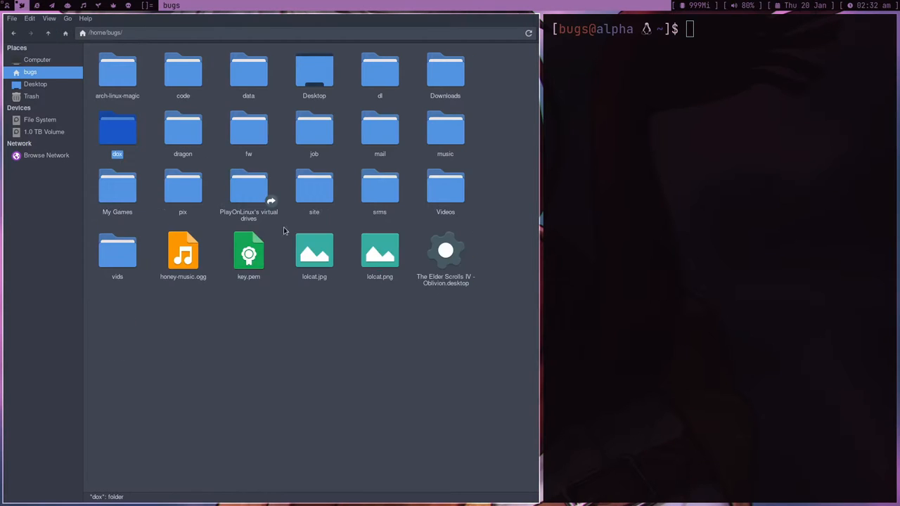
pyautogui.doubleClick(183, 70)
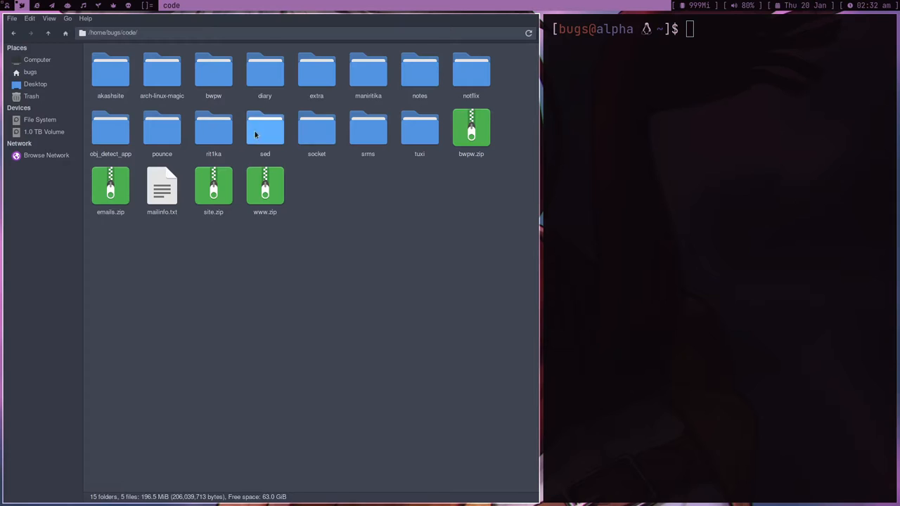
pyautogui.rightClick(265, 130)
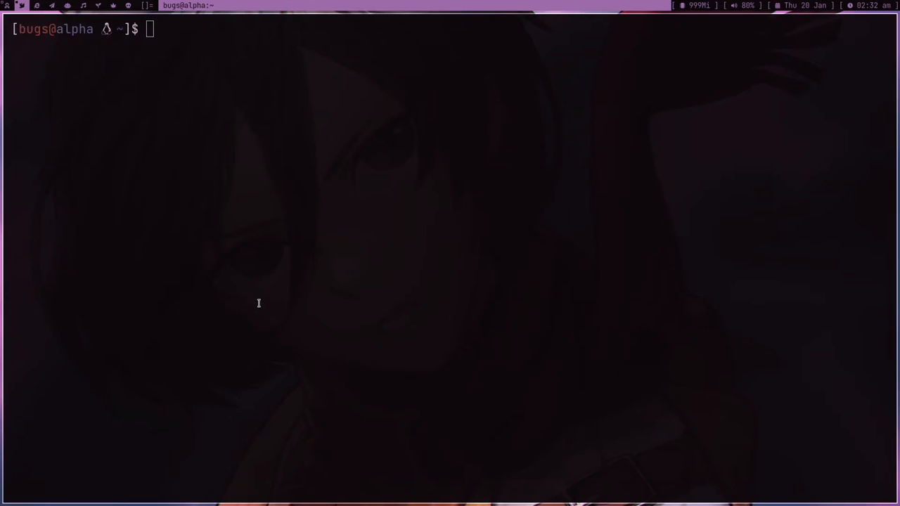
pyautogui.moveTo(373, 239)
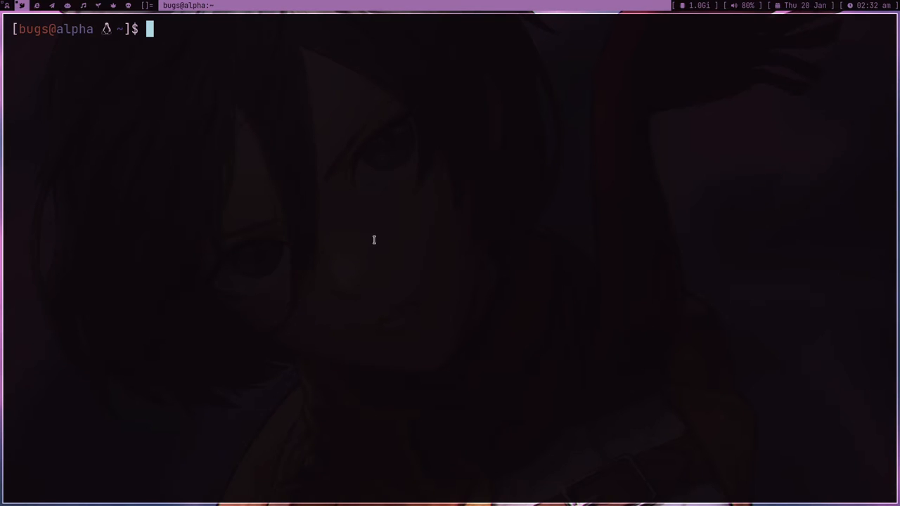
# List home and dox, cancel the half-typed cat command, and start removing shivam.tex
pyautogui.write('ls')
pyautogui.write('cd dox')
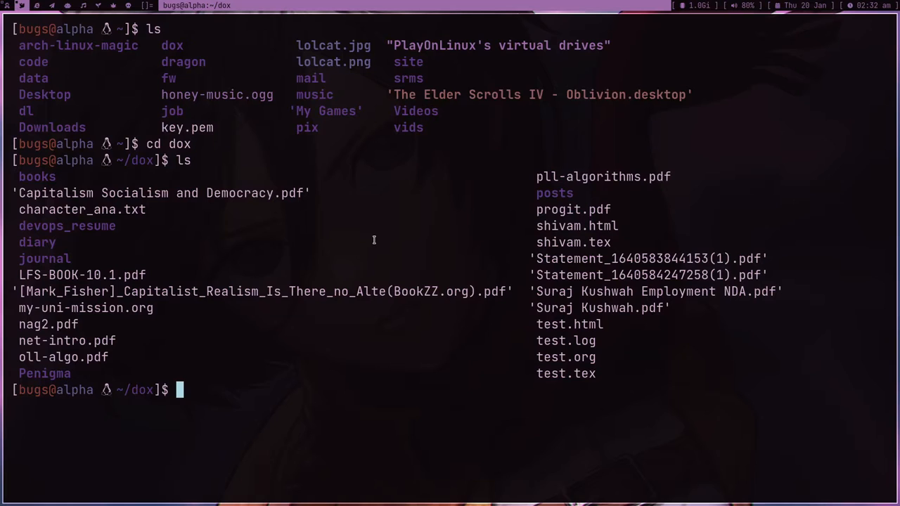
pyautogui.write('cat')
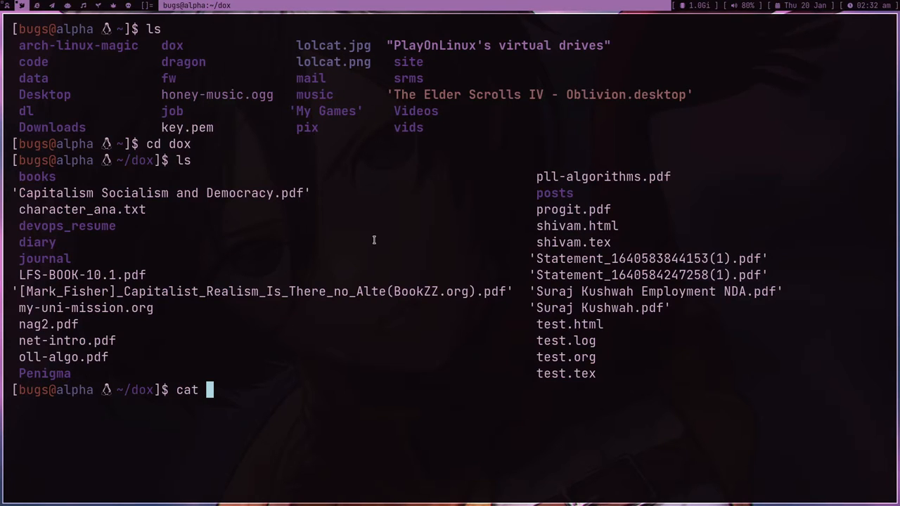
pyautogui.press('ctrl+c')
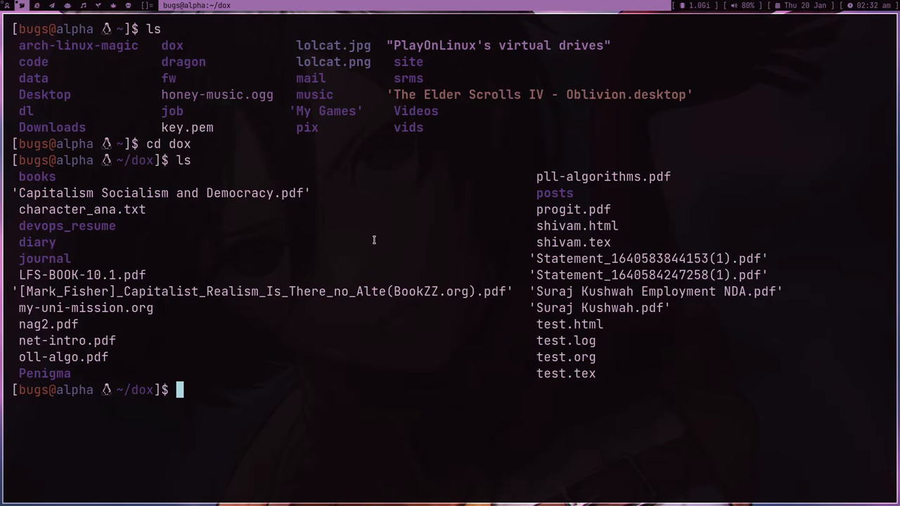
pyautogui.write('rm shivam.')
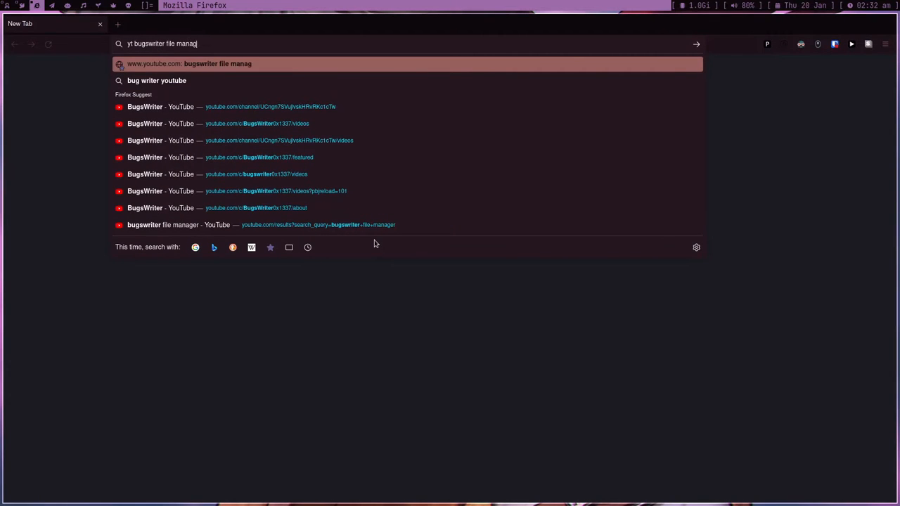
# Search YouTube for 'bugswriter file manager' and read comments on 'Pro Linux users don't need file managers'
pyautogui.press('Return')
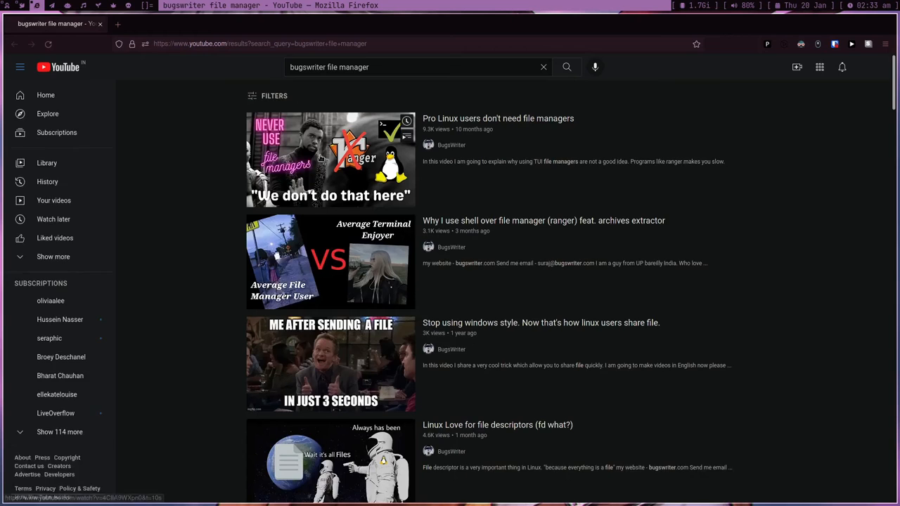
pyautogui.click(330, 159)
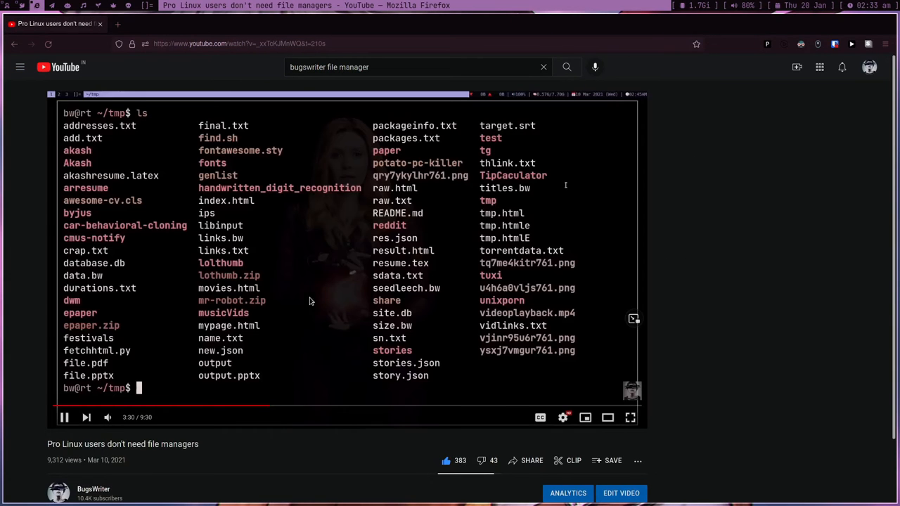
pyautogui.scroll(-3)
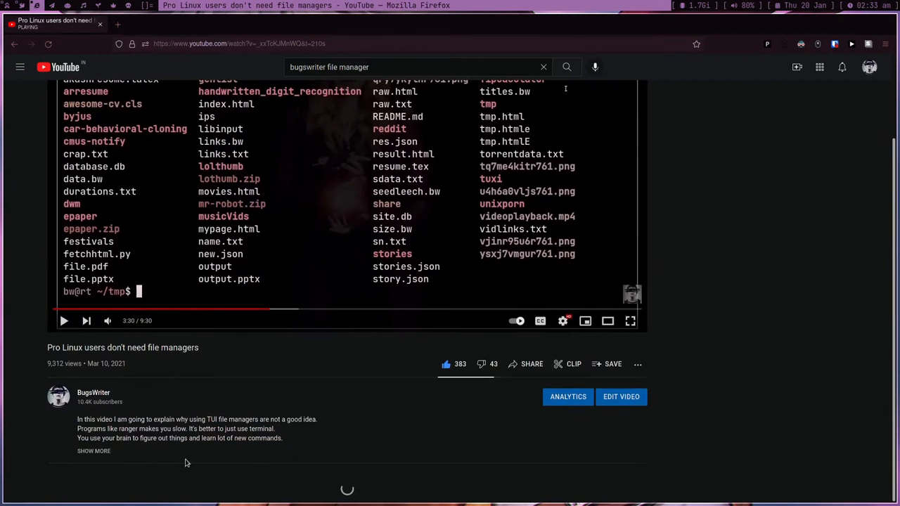
pyautogui.scroll(-3)
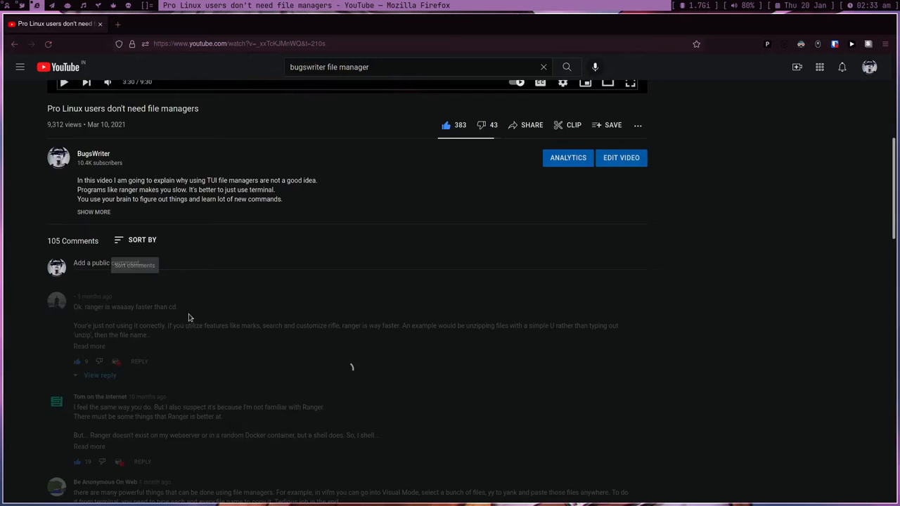
pyautogui.scroll(-3)
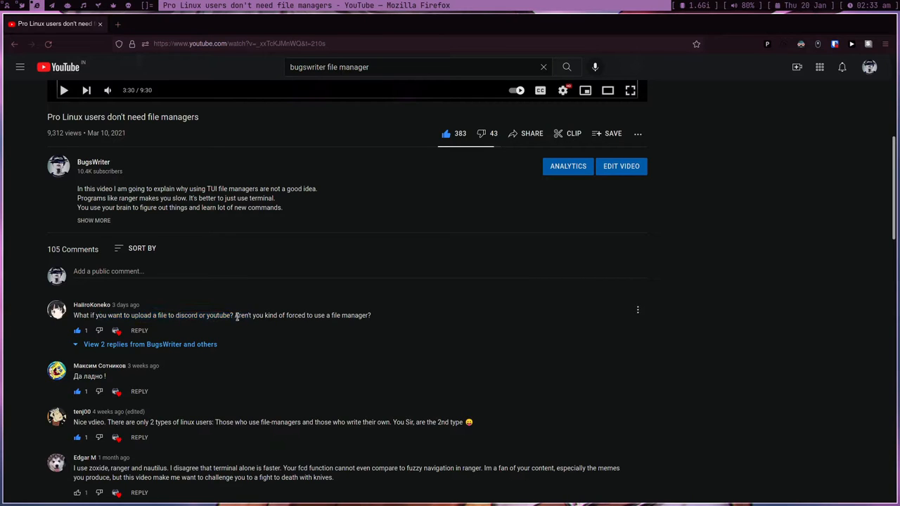
pyautogui.moveTo(385, 322)
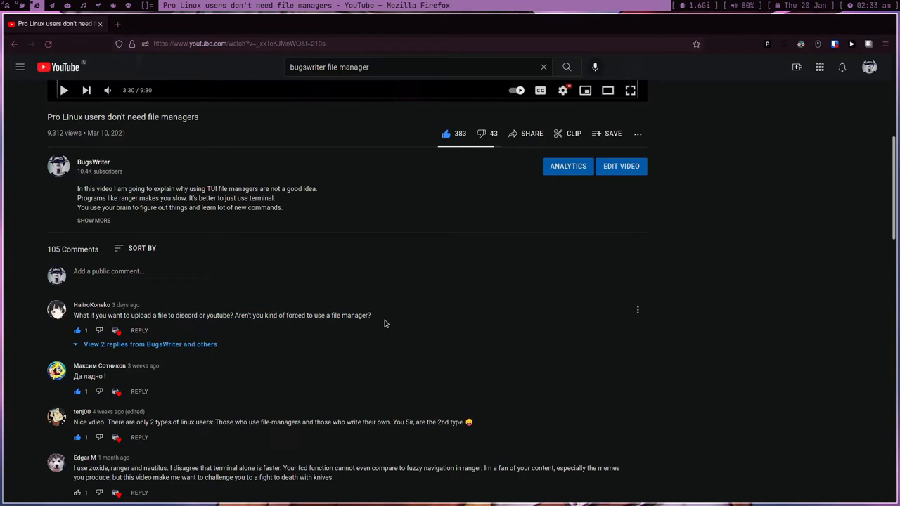
pyautogui.moveTo(353, 263)
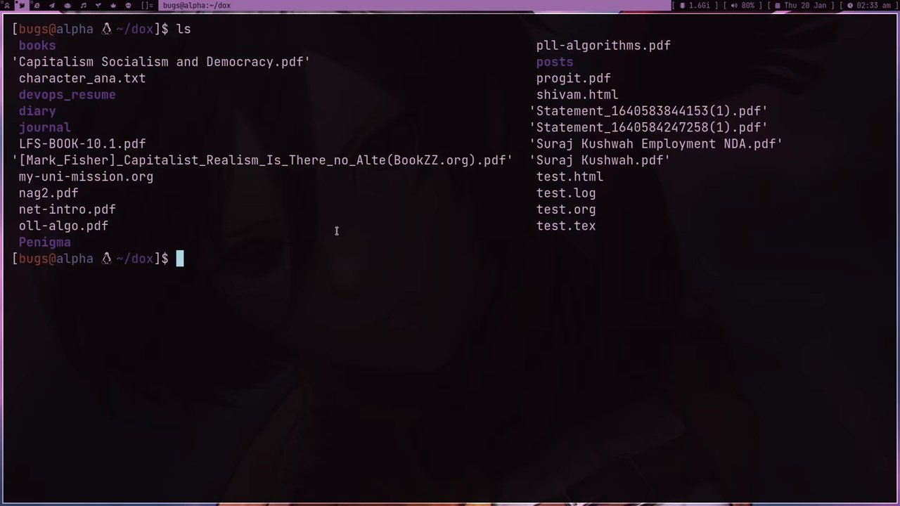
# Re-list ~/dox and begin typing a zip command
pyautogui.write('zip')
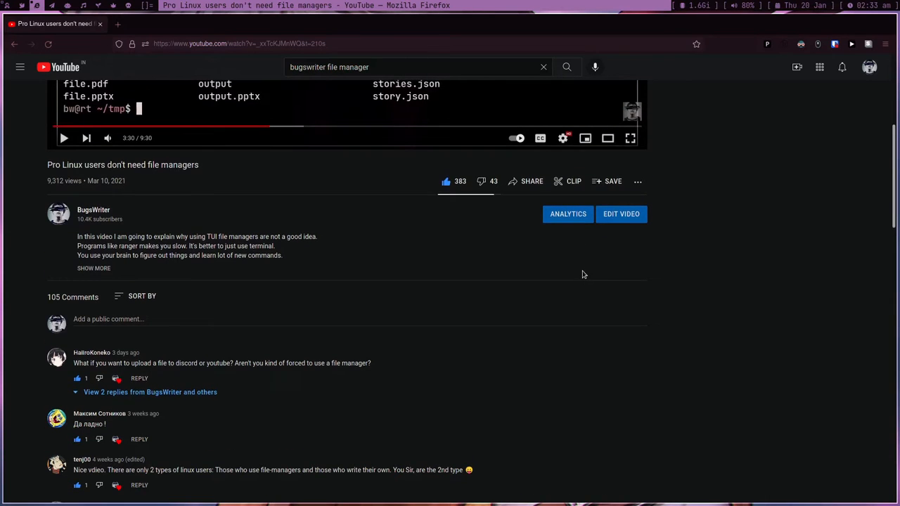
# Highlight 'discord' in the first comment and start a new video upload
pyautogui.scroll(-3)
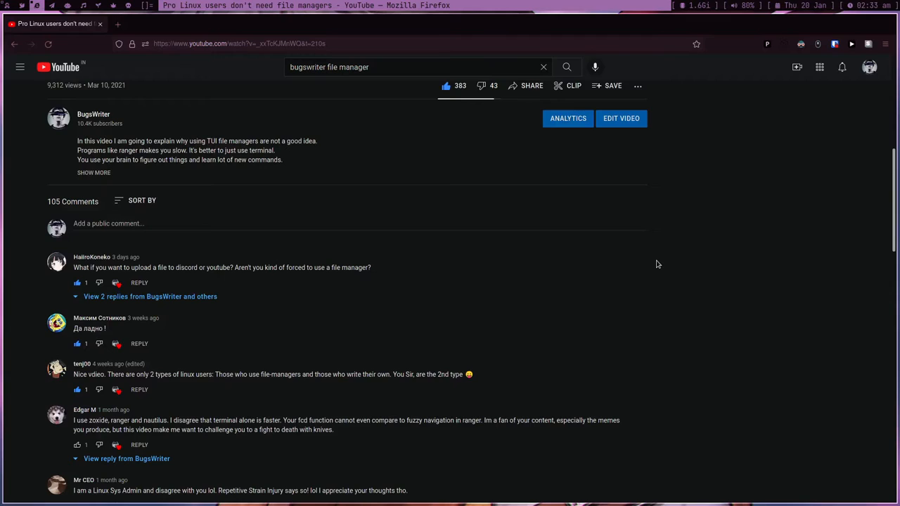
pyautogui.moveTo(745, 273)
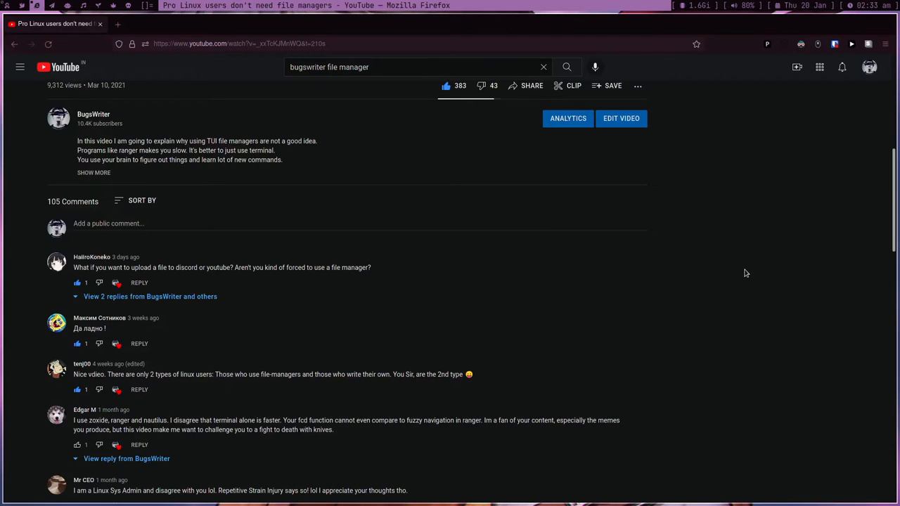
pyautogui.moveTo(352, 267)
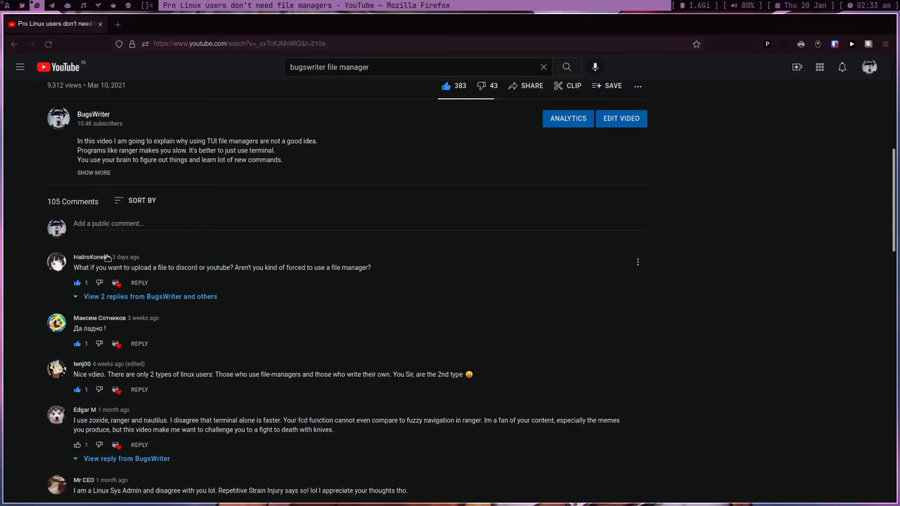
pyautogui.doubleClick(186, 267)
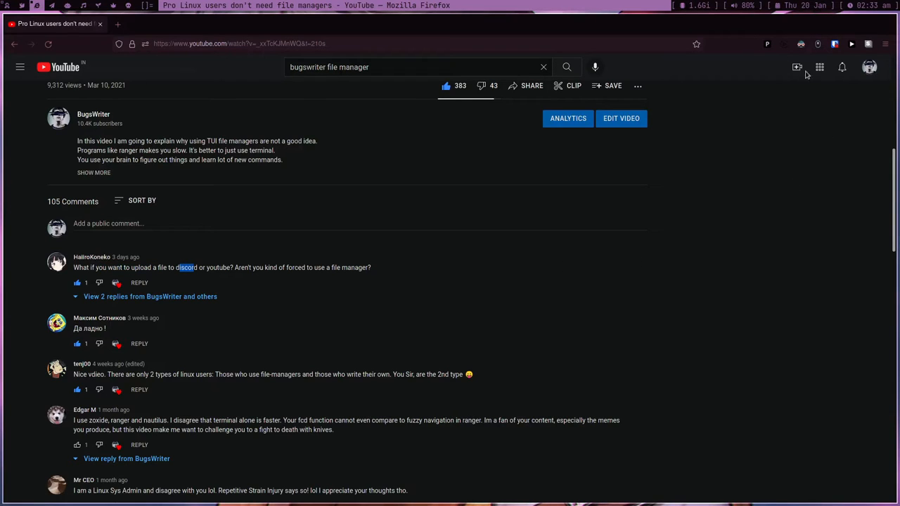
pyautogui.click(621, 118)
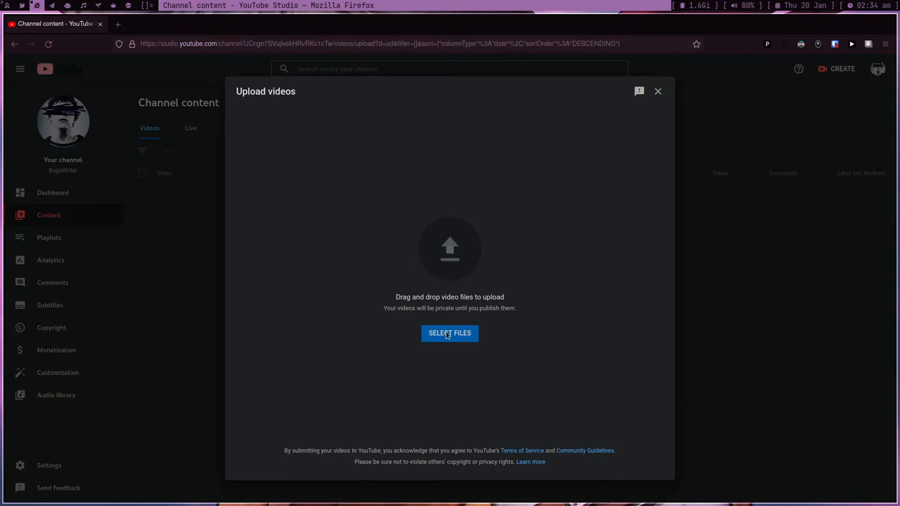
# Open YouTube Studio's Upload videos dialog, dismissing the file picker
pyautogui.click(449, 333)
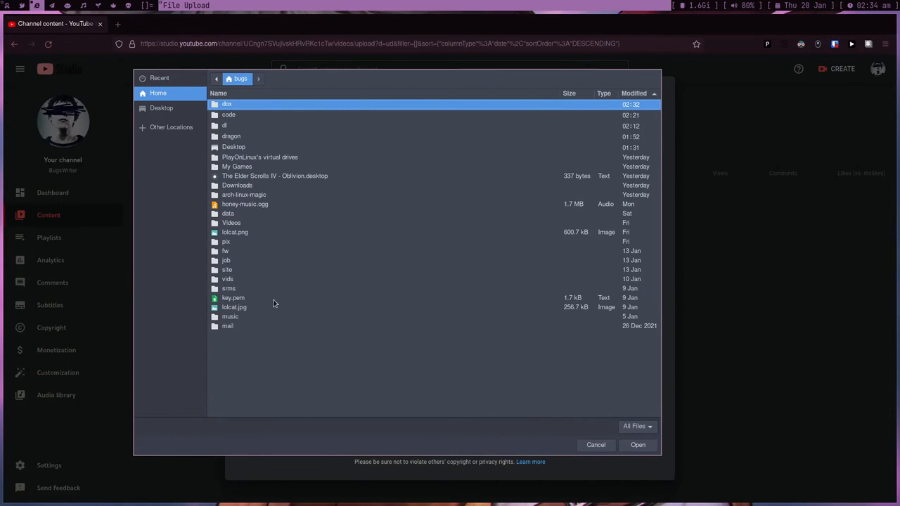
pyautogui.click(595, 444)
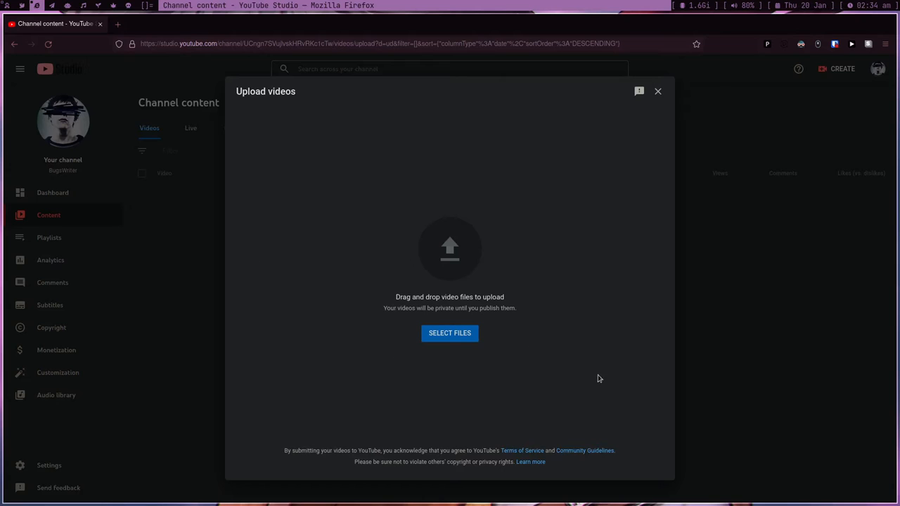
pyautogui.moveTo(449, 332)
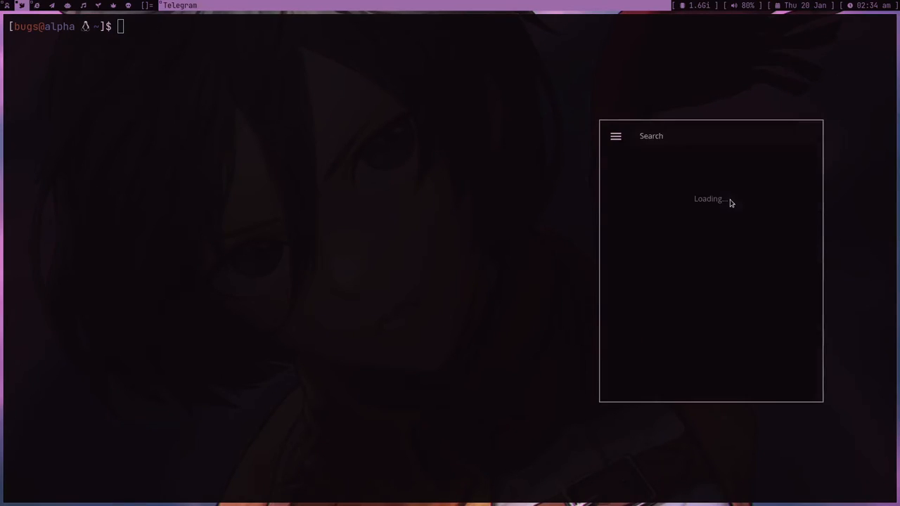
# Open the GnuLinux India chat by searching 'gnu', cancelling the attachment file chooser
pyautogui.write('gnu')
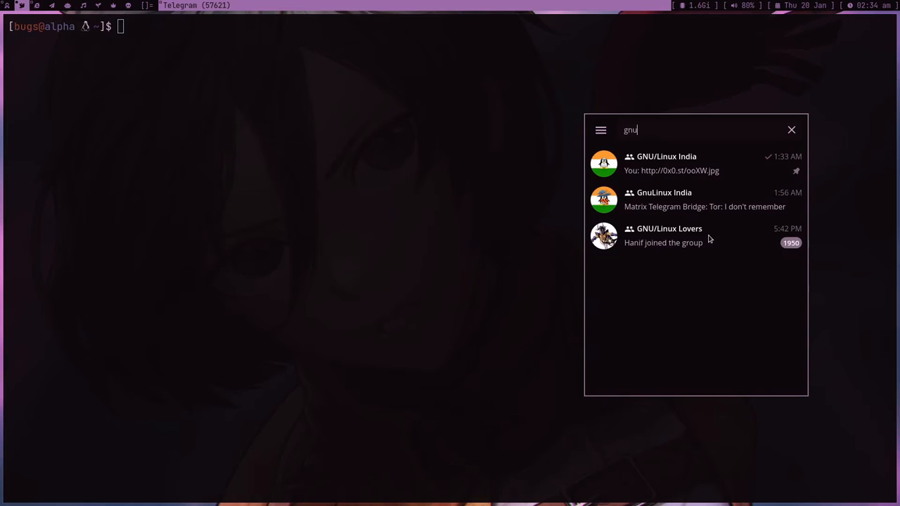
pyautogui.click(663, 199)
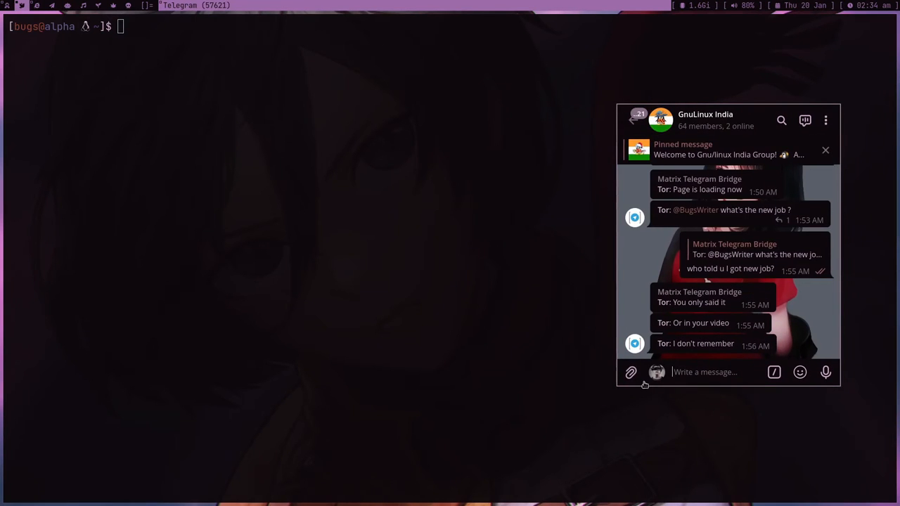
pyautogui.click(631, 372)
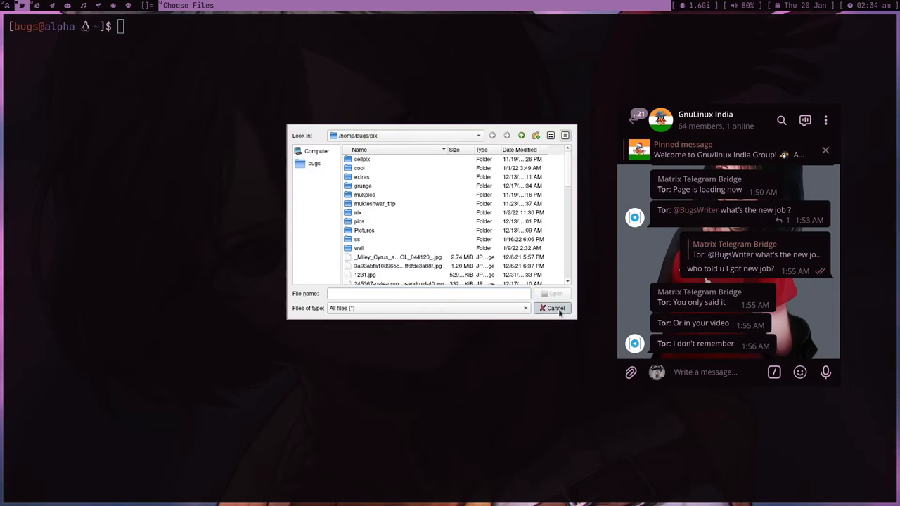
pyautogui.click(552, 308)
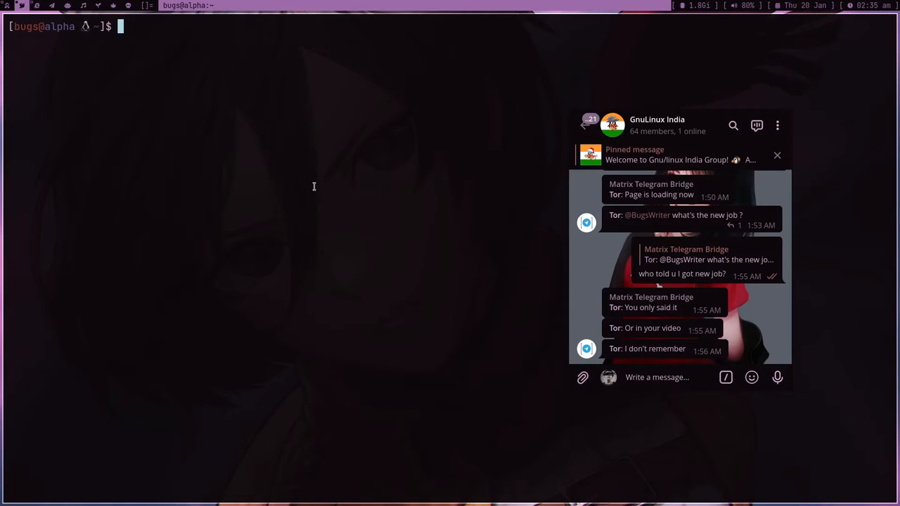
pyautogui.write('ls')
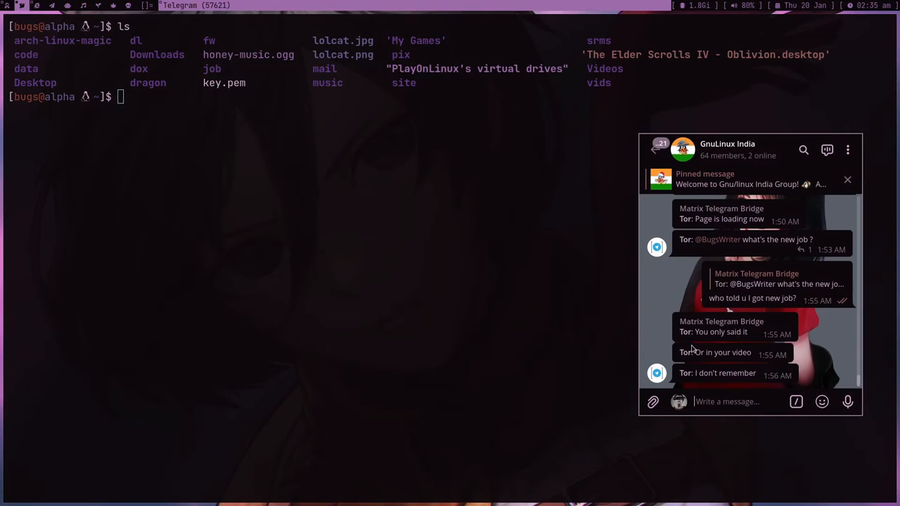
pyautogui.write('curl -F"file')
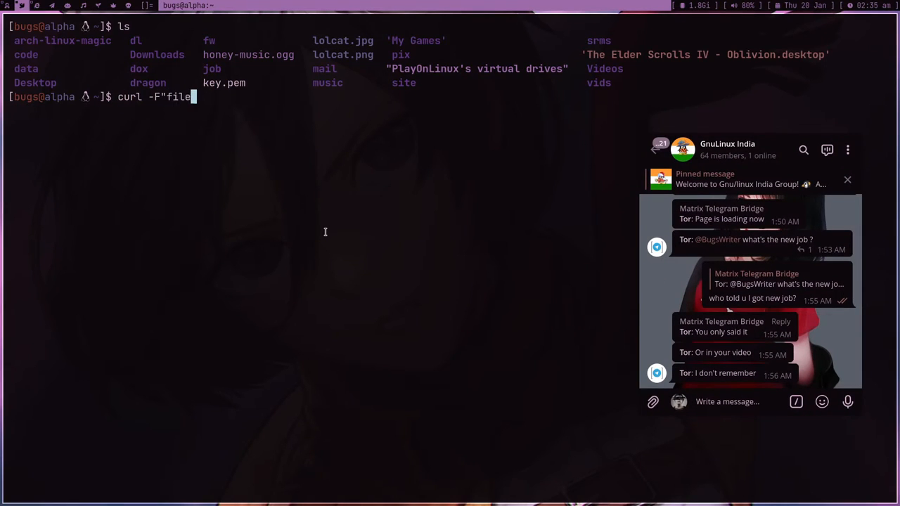
pyautogui.write('=@lolcat.jpg" 0x0.st')
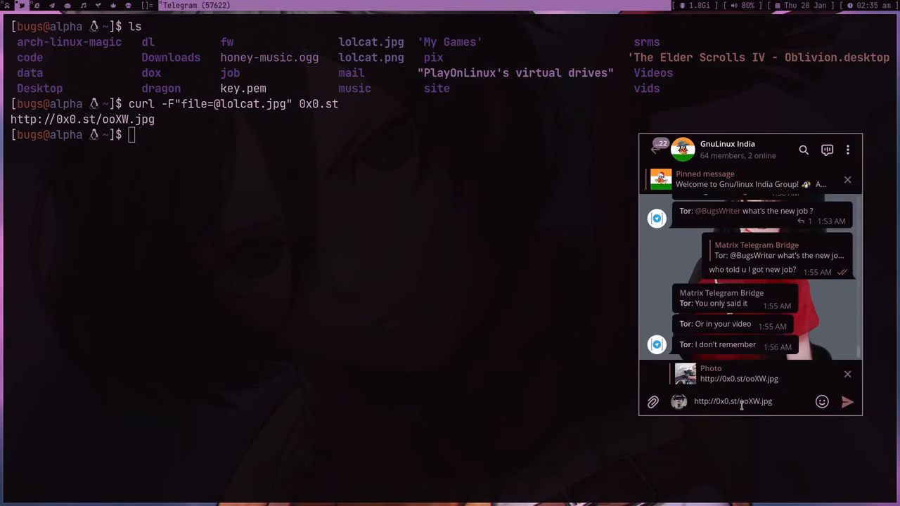
# Send the 0x0.st link to GnuLinux India, delete it for everyone, then begin typing find $HOME
pyautogui.click(847, 401)
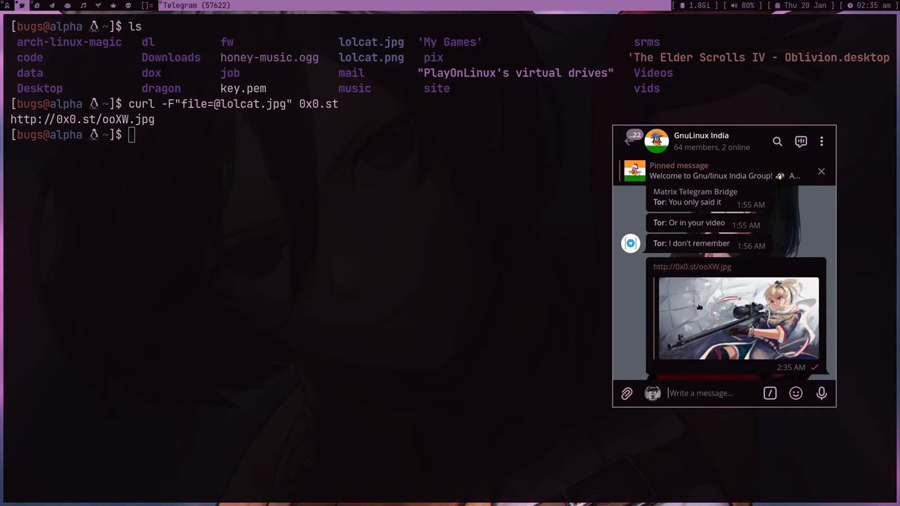
pyautogui.moveTo(636, 290)
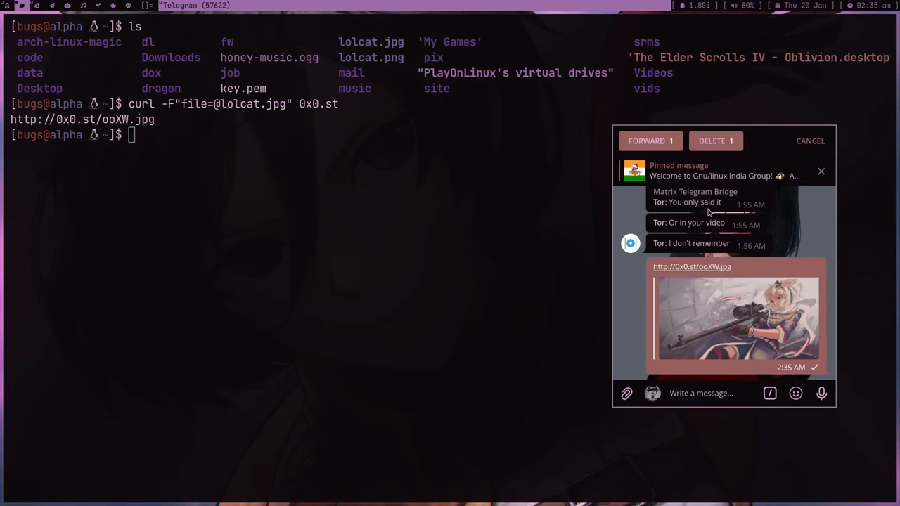
pyautogui.click(712, 140)
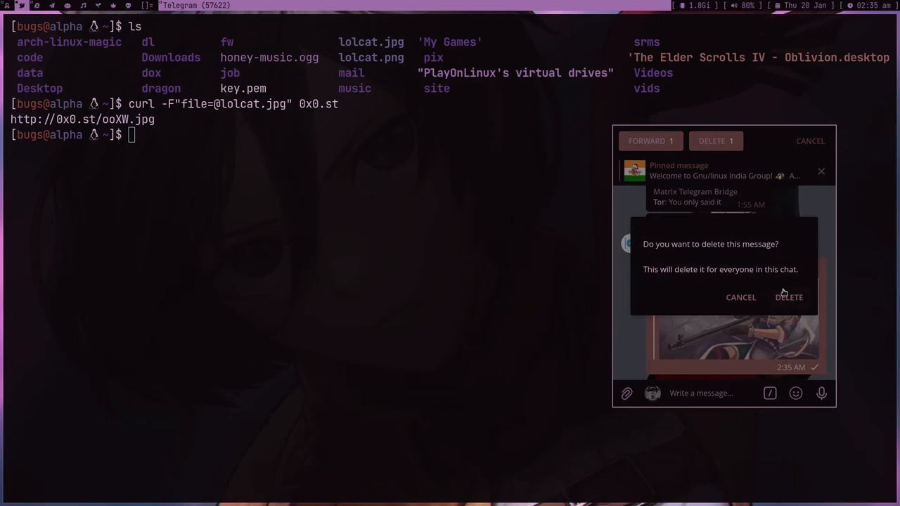
pyautogui.click(740, 296)
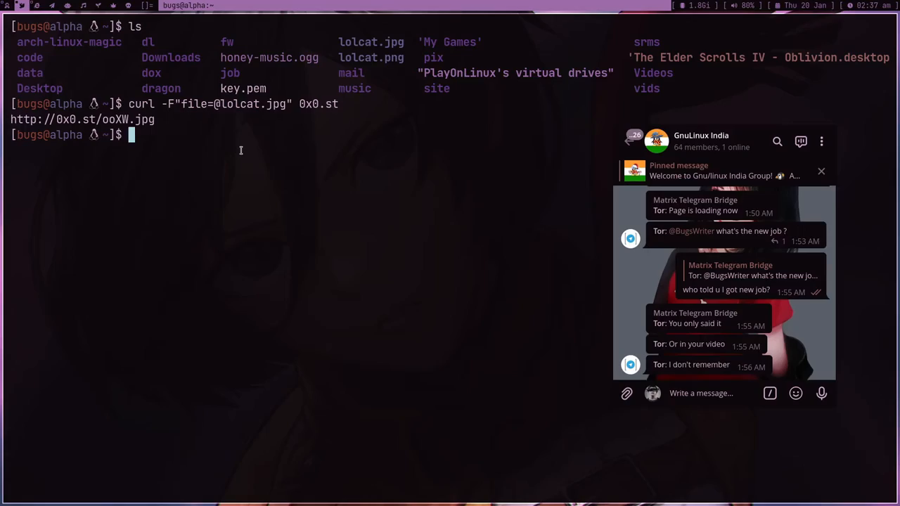
pyautogui.write('find $')
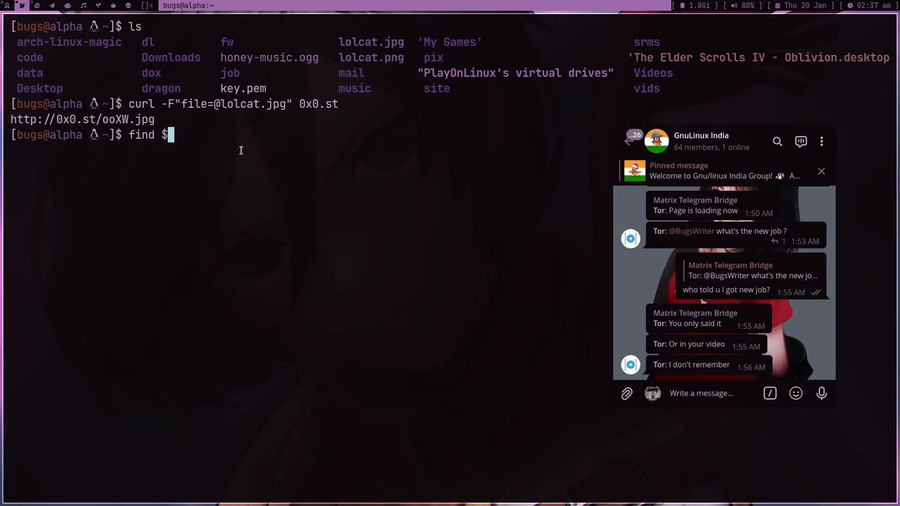
pyautogui.write('HOME')
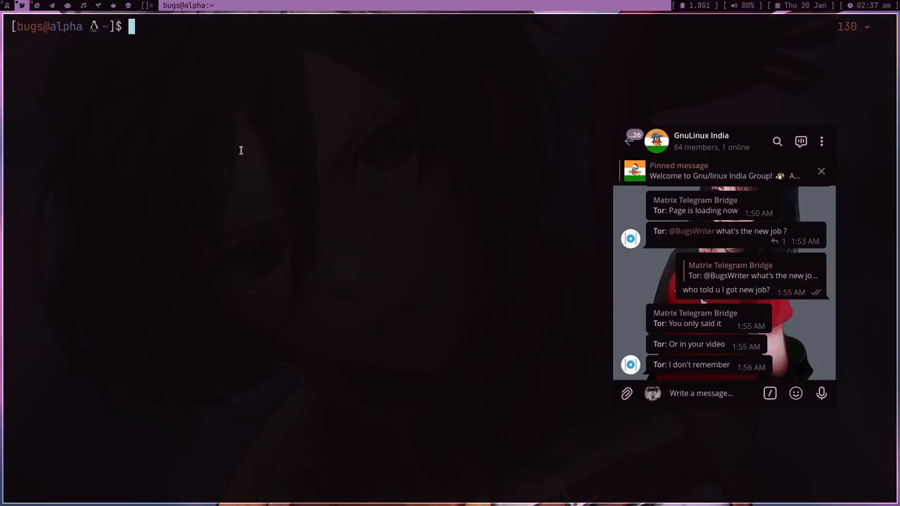
# Run find $HOME -type f | dmenu -l 15 to pick a file
pyautogui.write('find $HOME -type f')
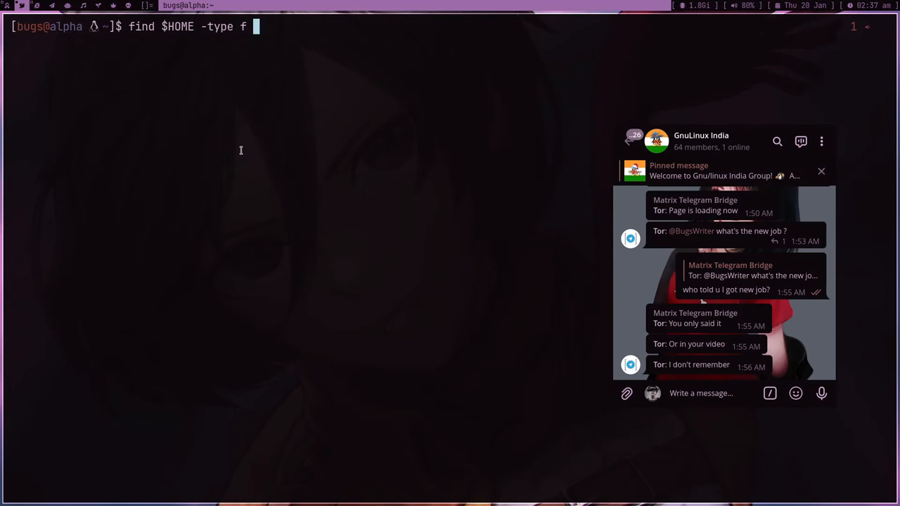
pyautogui.write('| dmenu -l 1')
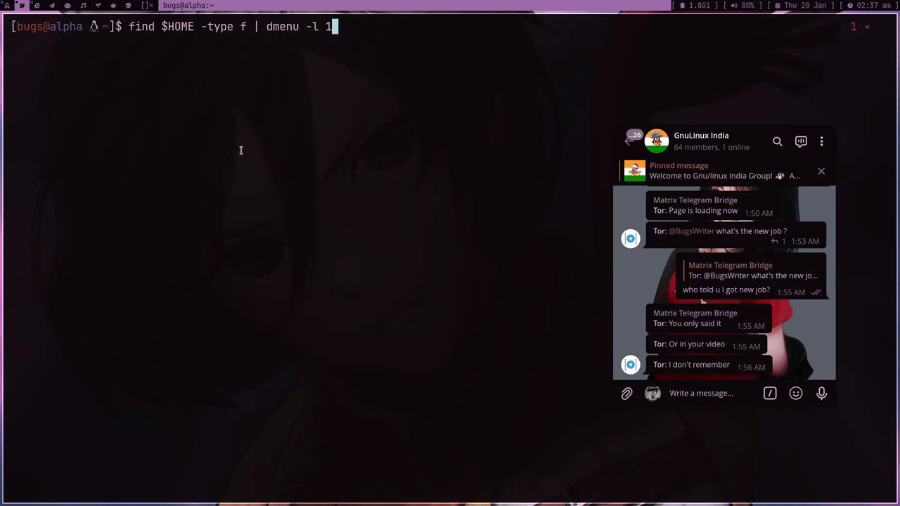
pyautogui.press('Return')
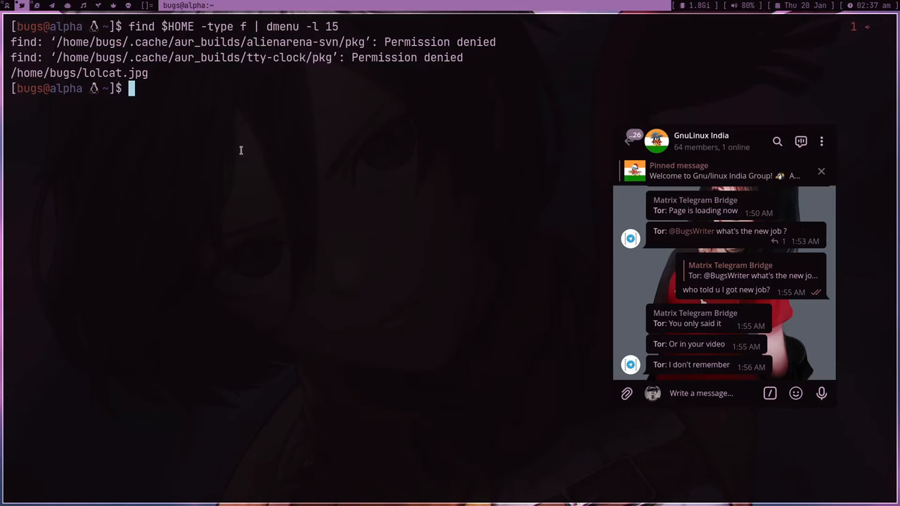
pyautogui.moveTo(475, 169)
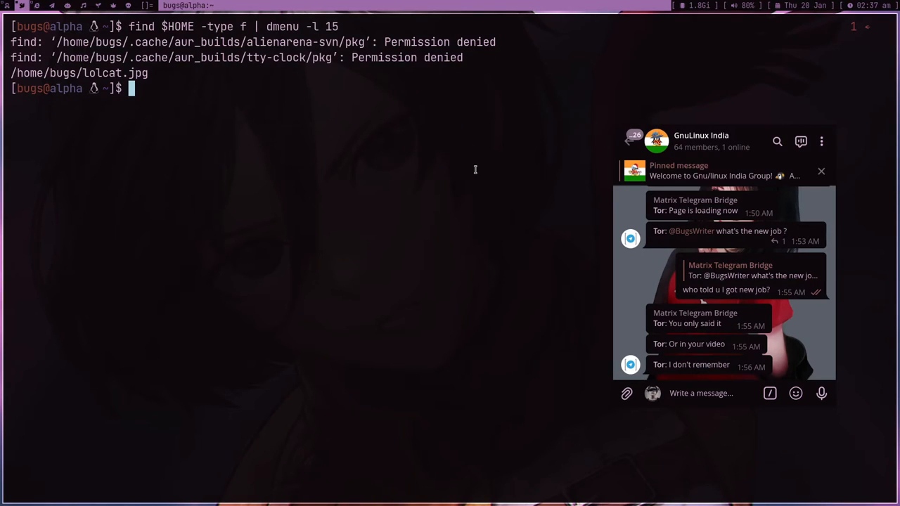
# Upload the dmenu-chosen file to 0x0.st and copy the link with xclip -sel c
pyautogui.write('find $HOME -type f | dmenu -l 15)')
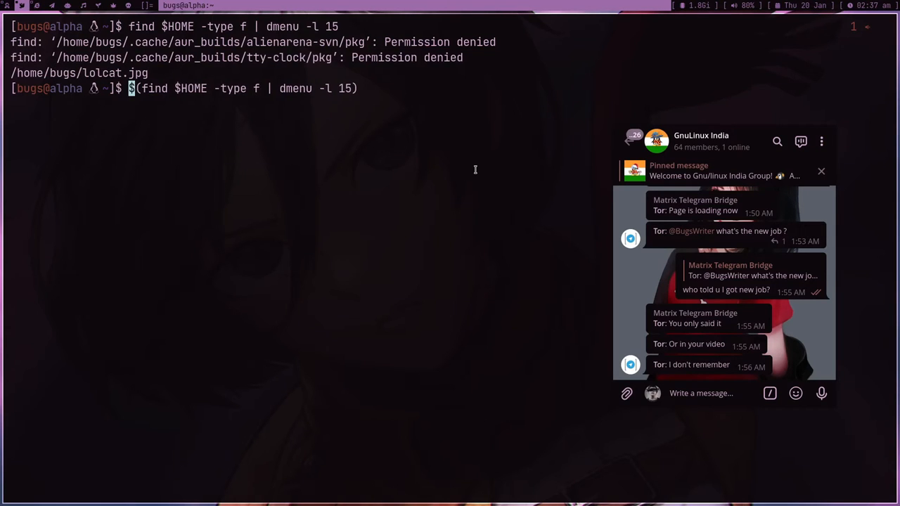
pyautogui.write('curl -FS')
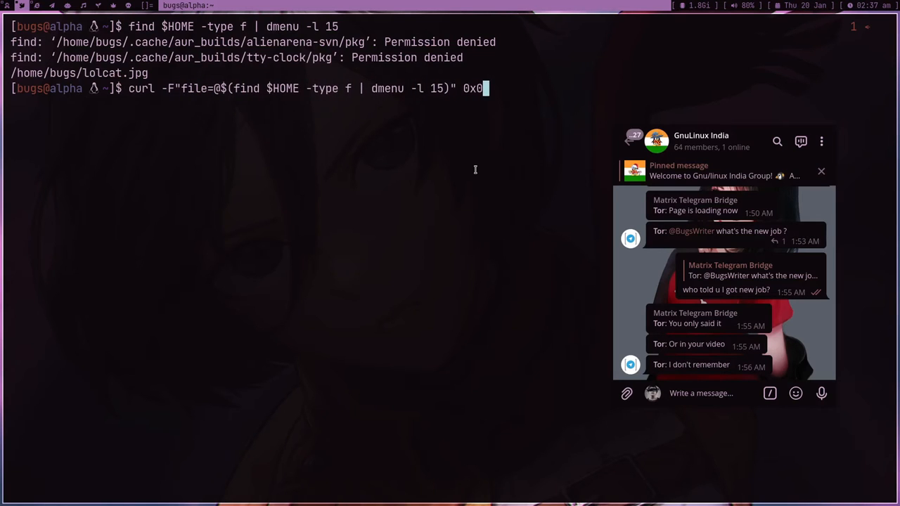
pyautogui.write('.st | xclip -sel')
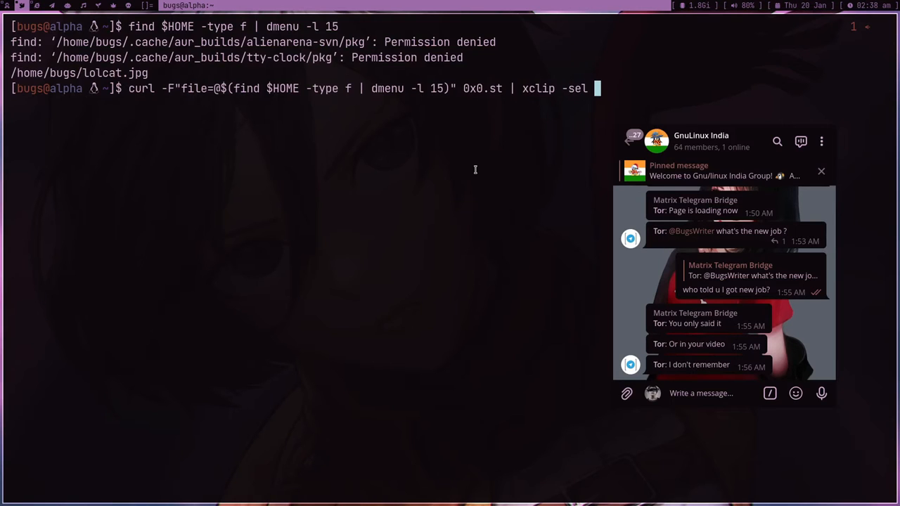
pyautogui.write('c')
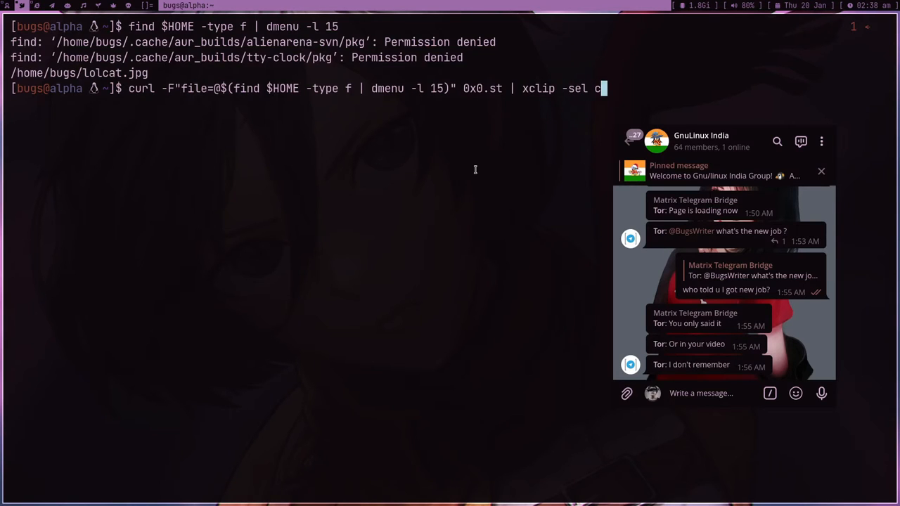
pyautogui.moveTo(590, 146)
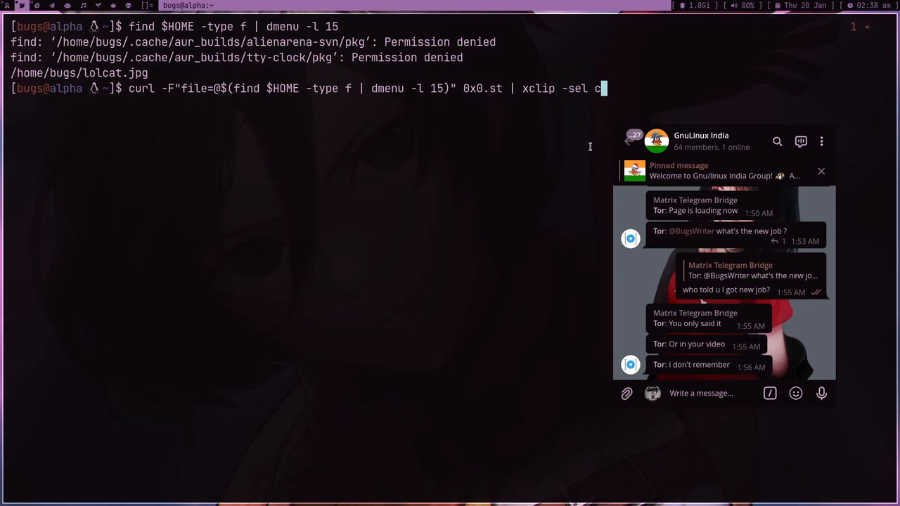
pyautogui.press('Return')
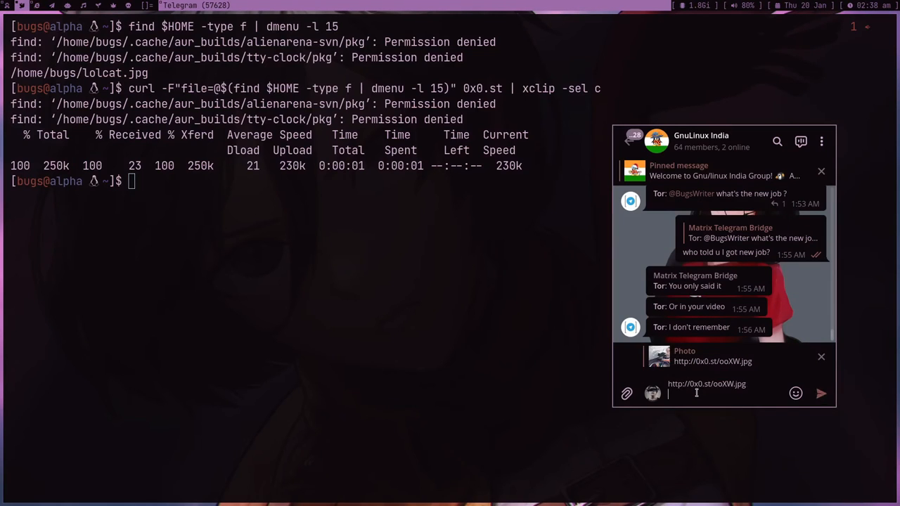
# Delete the drafted 0x0.st image link from Telegram's message box and return to the terminal
pyautogui.tripleClick(706, 383)
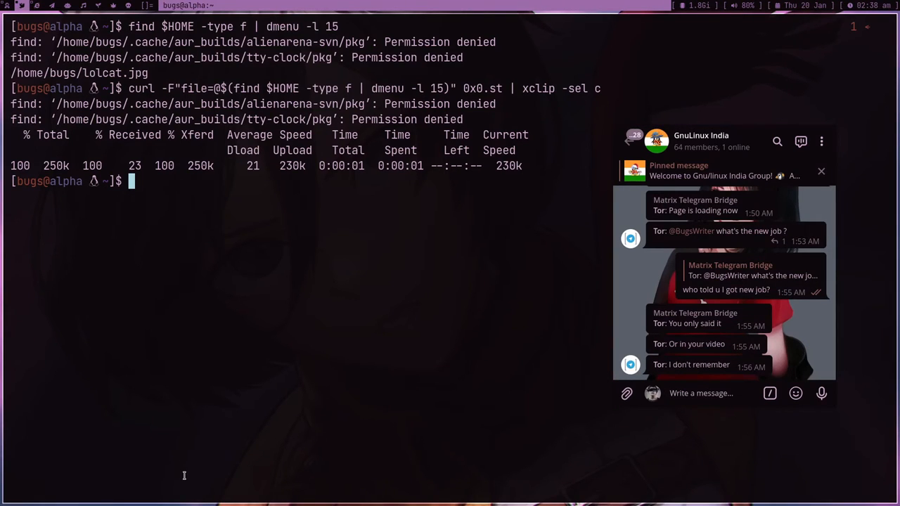
pyautogui.moveTo(302, 457)
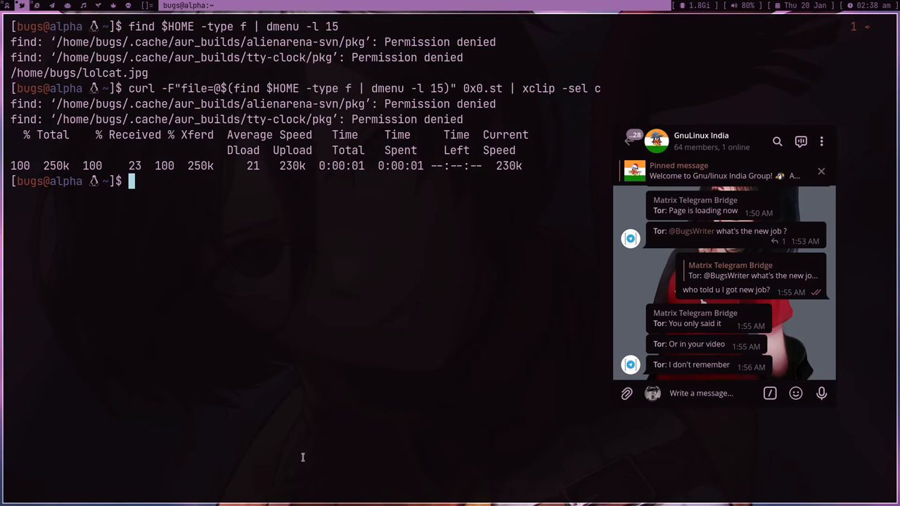
pyautogui.click(703, 393)
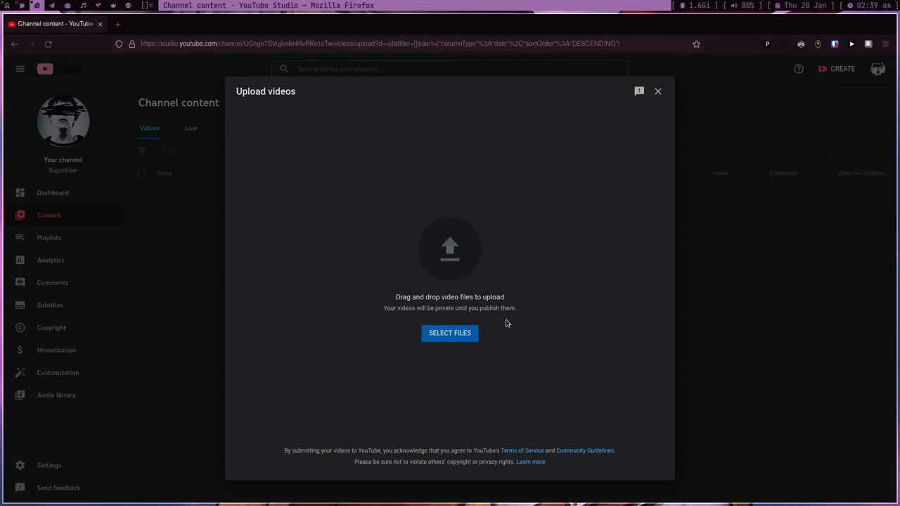
pyautogui.moveTo(324, 182)
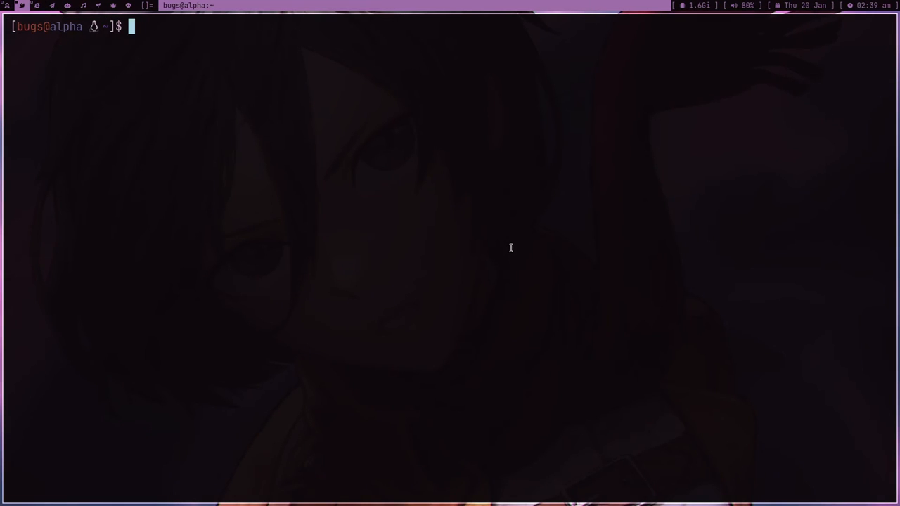
pyautogui.write('git clone https://github.com/mwh/dragon/')
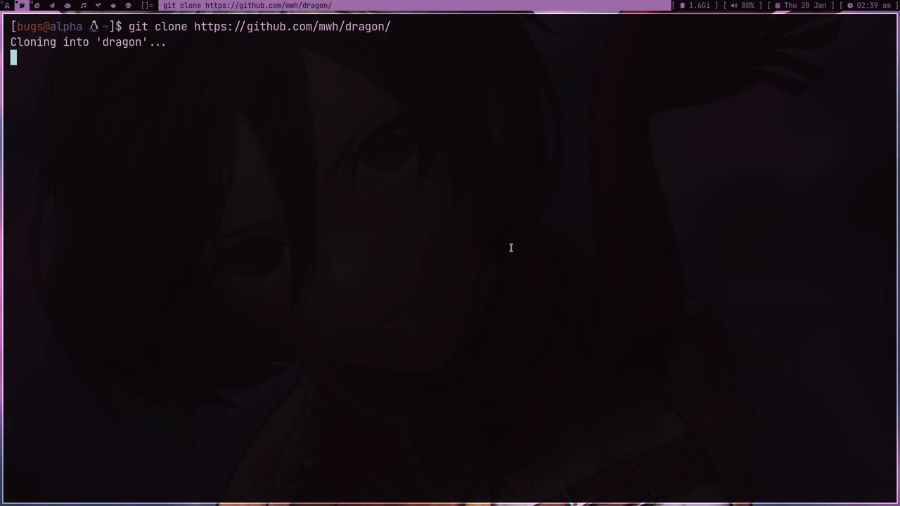
pyautogui.write('cd dragon/')
pyautogui.write('ls')
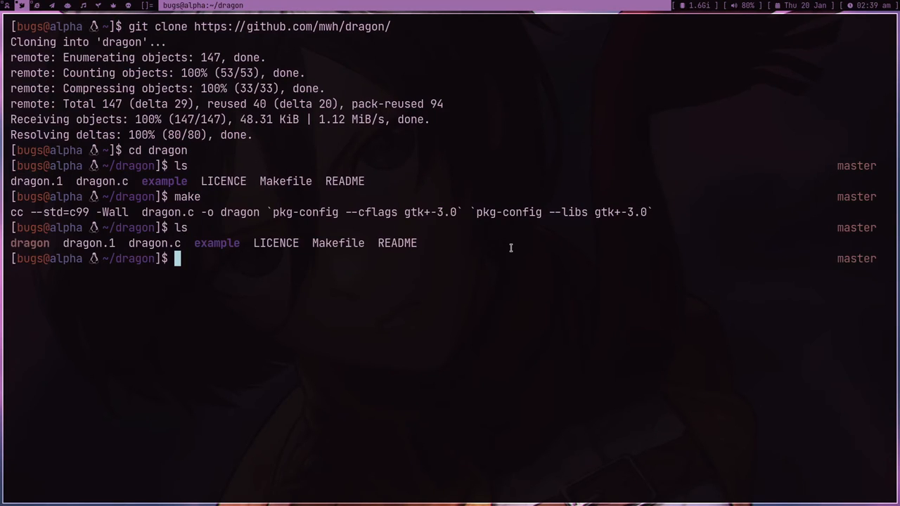
pyautogui.moveTo(153, 346)
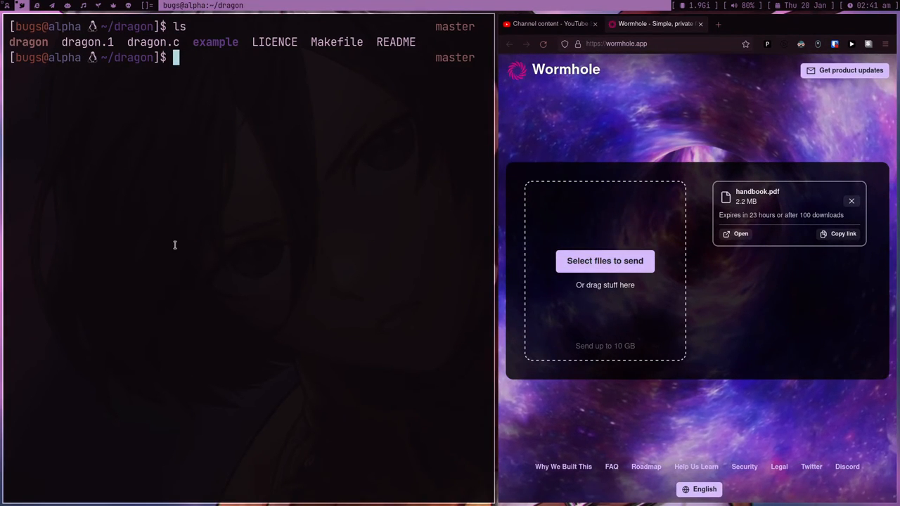
# Run ./dragon on ~/dox/* and close the dragon file window
pyautogui.write('./')
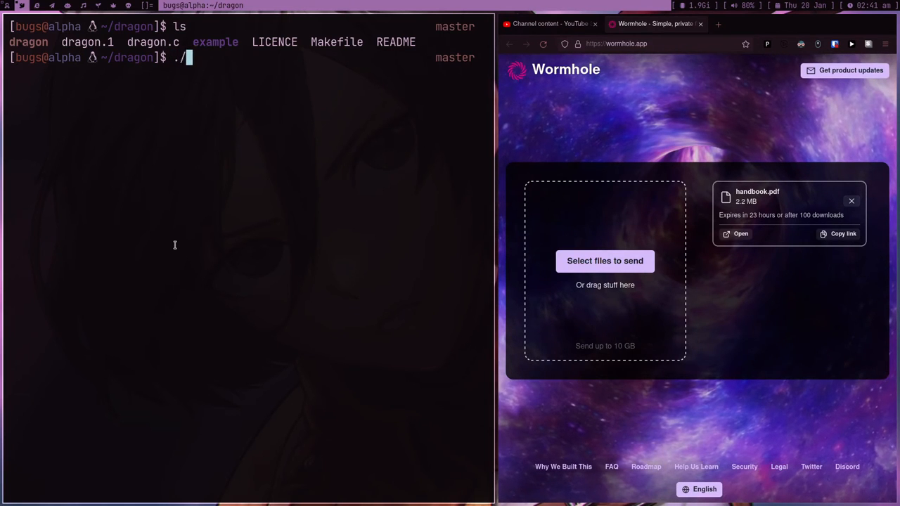
pyautogui.write('dragon ~/')
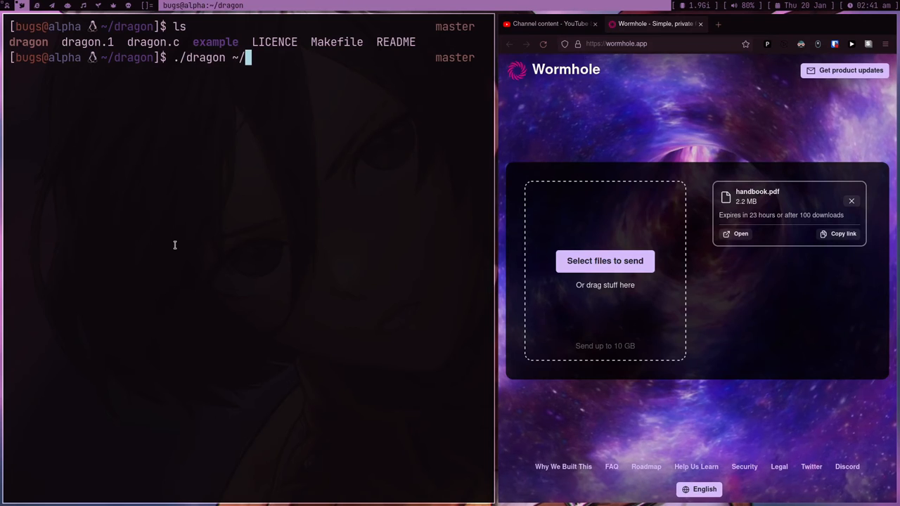
pyautogui.write('dox/')
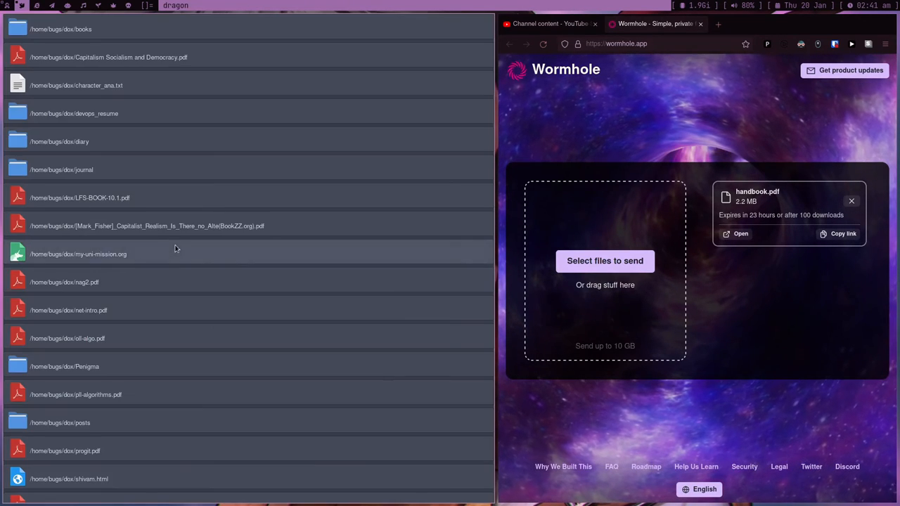
pyautogui.click(108, 57)
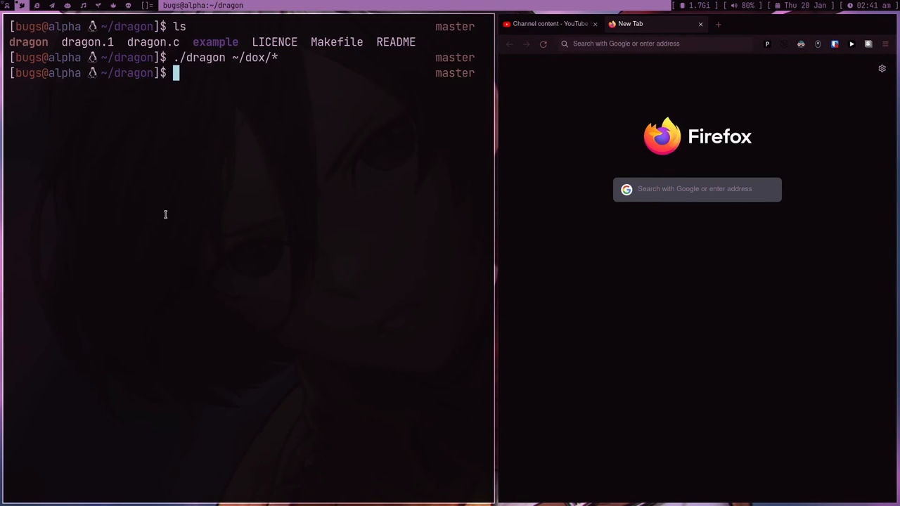
# In the example folder, print download.sh and launch ./download.sh
pyautogui.write('cd example')
pyautogui.write('cat')
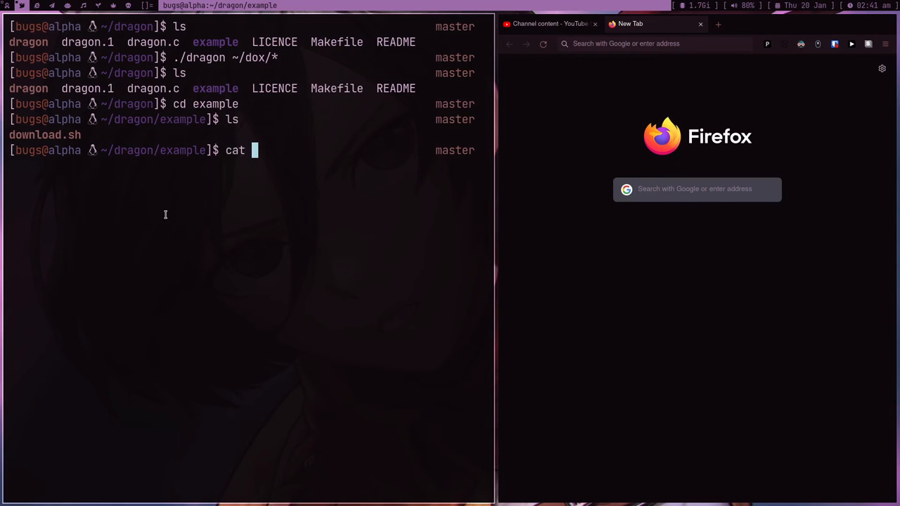
pyautogui.write('download.sh')
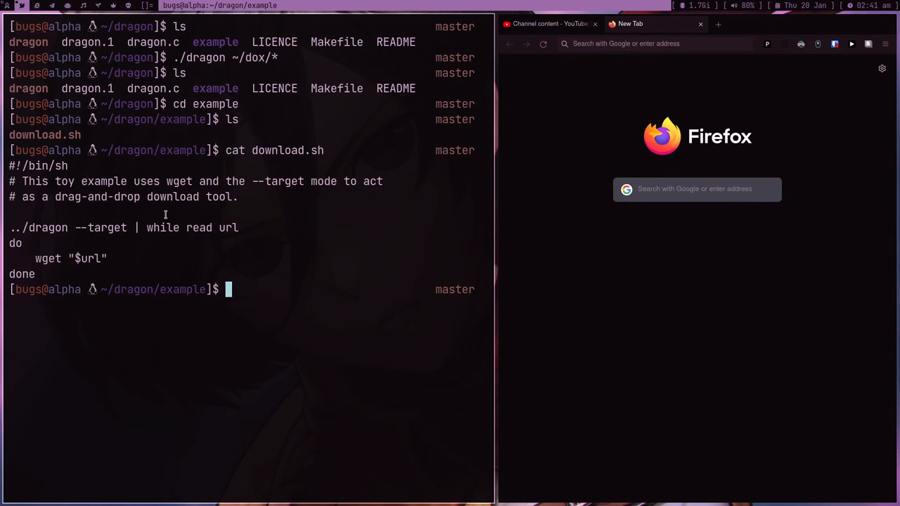
pyautogui.write('./download.sh')
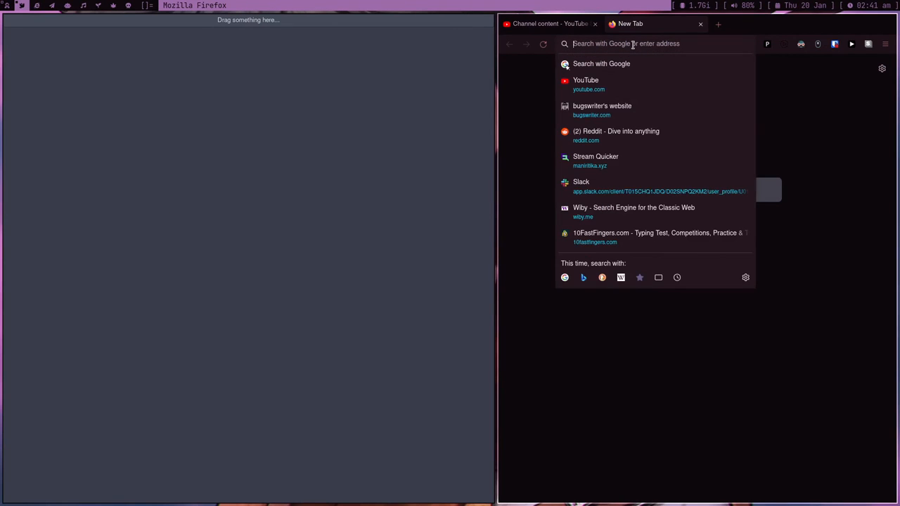
# Drag an anime image from DuckDuckGo image results onto dragon, saving it as a jpg
pyautogui.write('dk')
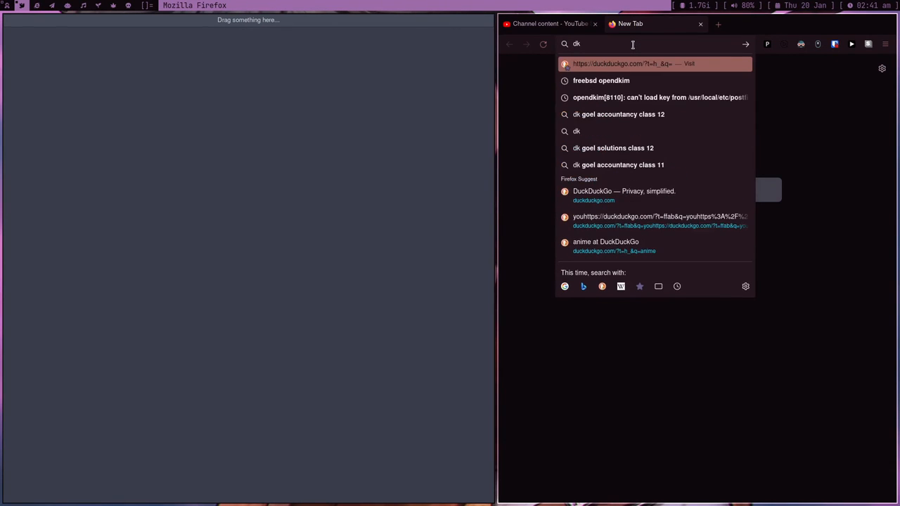
pyautogui.click(606, 241)
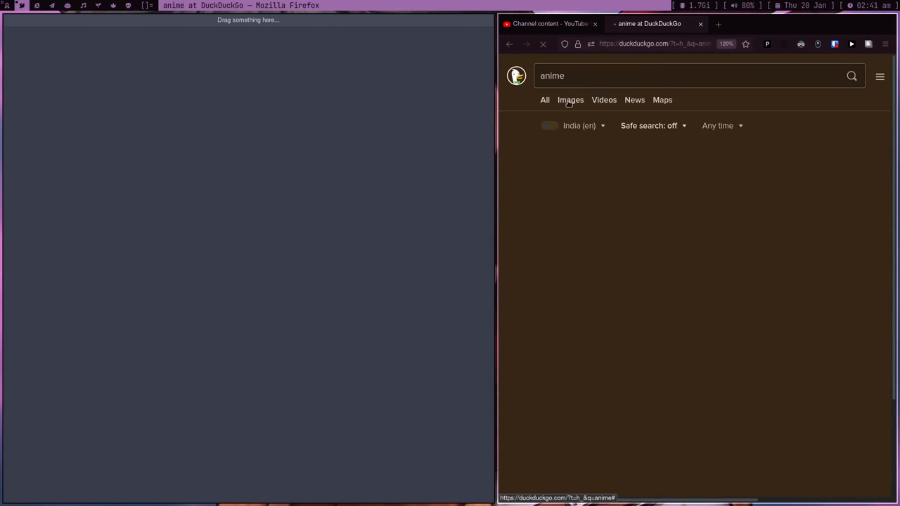
pyautogui.click(570, 99)
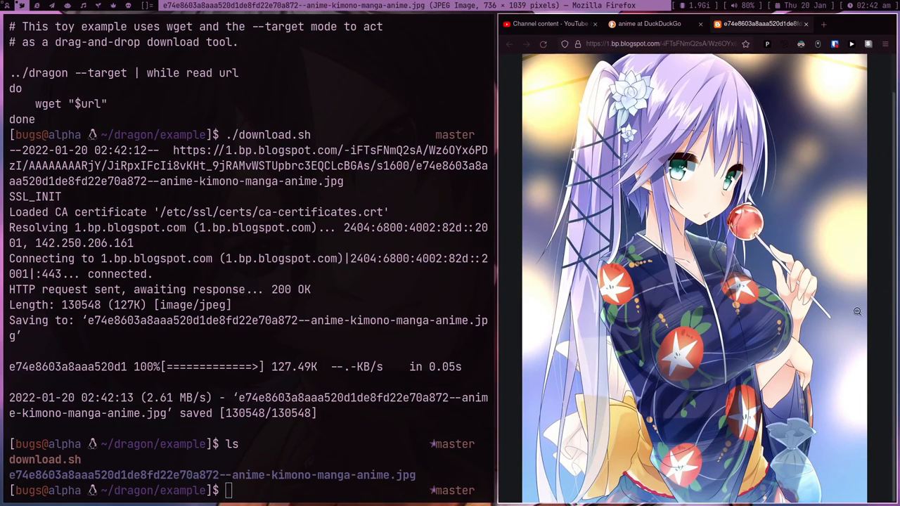
pyautogui.moveTo(601, 249)
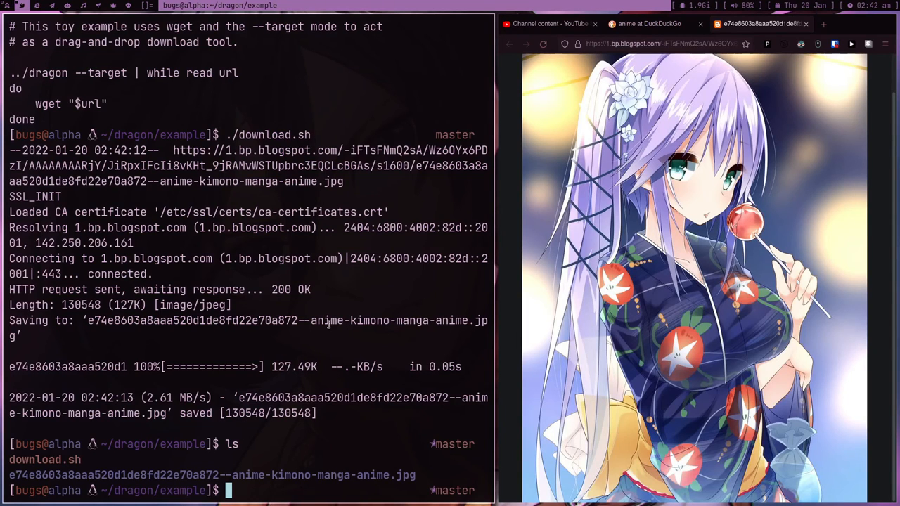
pyautogui.write('cd ..')
pyautogui.write('ls')
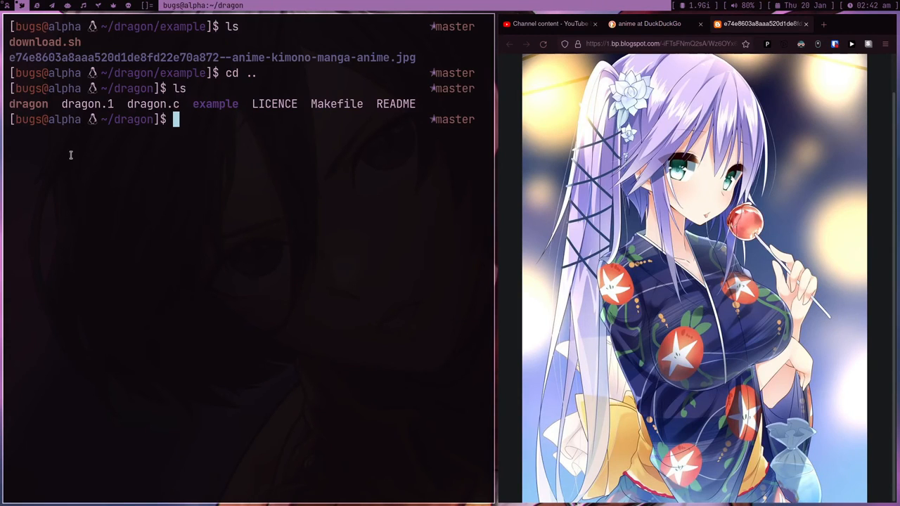
pyautogui.moveTo(170, 232)
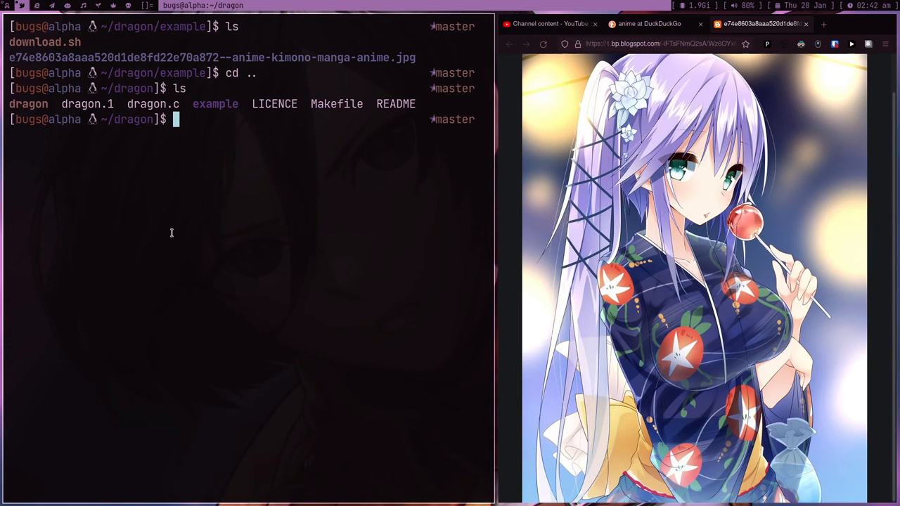
# Start typing ./d to relaunch dragon from the dragon folder
pyautogui.write('./d')
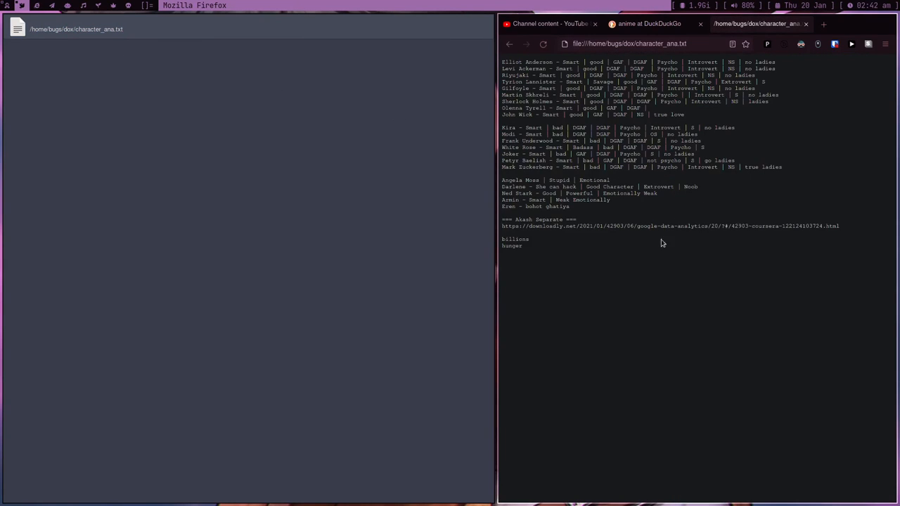
# Zoom in on character_ana.txt in Firefox and select the word DGAF
pyautogui.press('ctrl+plus')
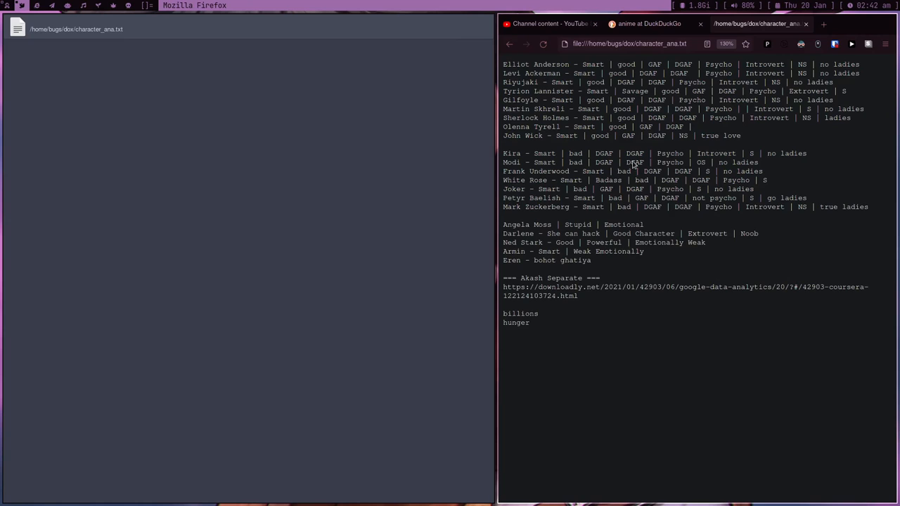
pyautogui.doubleClick(603, 153)
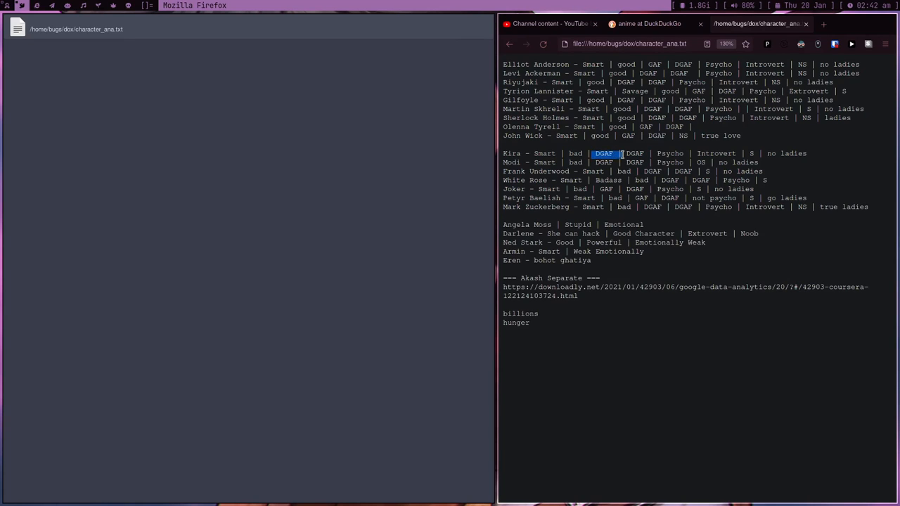